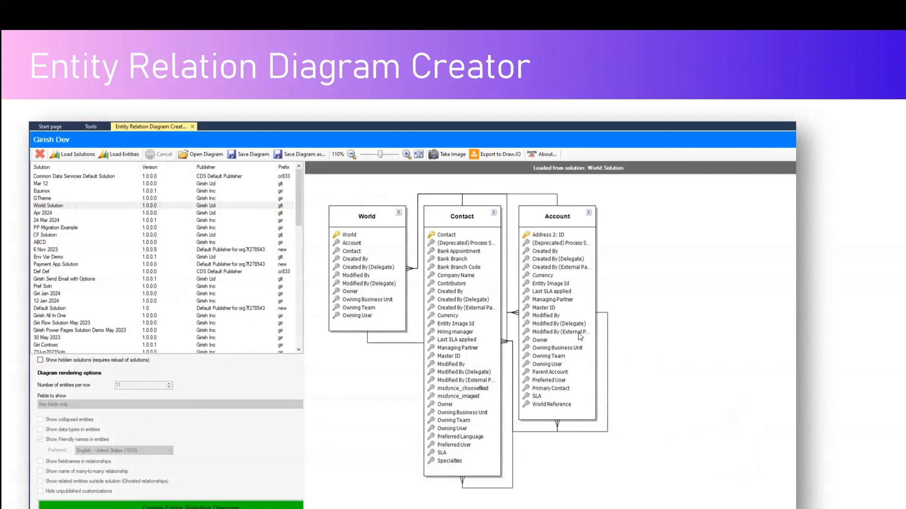
{"action": "mouse_move", "coordinate": [601, 317]}
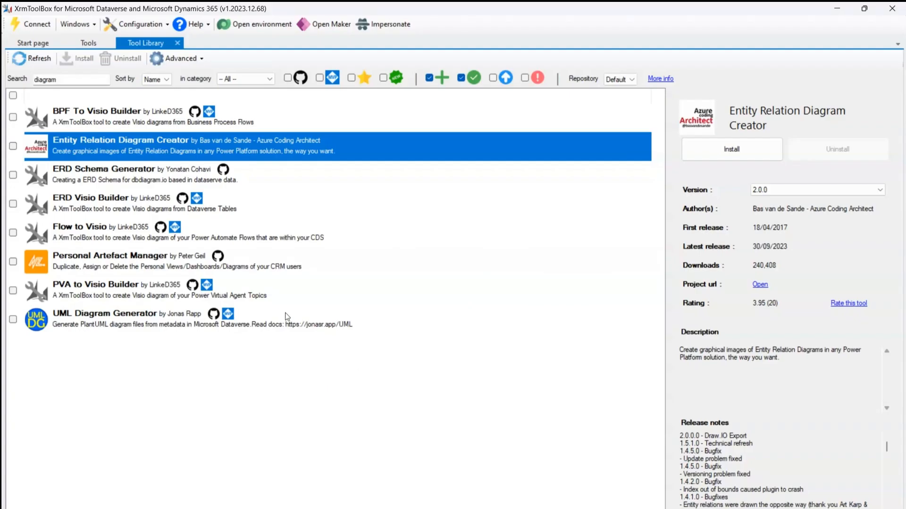
{"action": "mouse_move", "coordinate": [115, 180]}
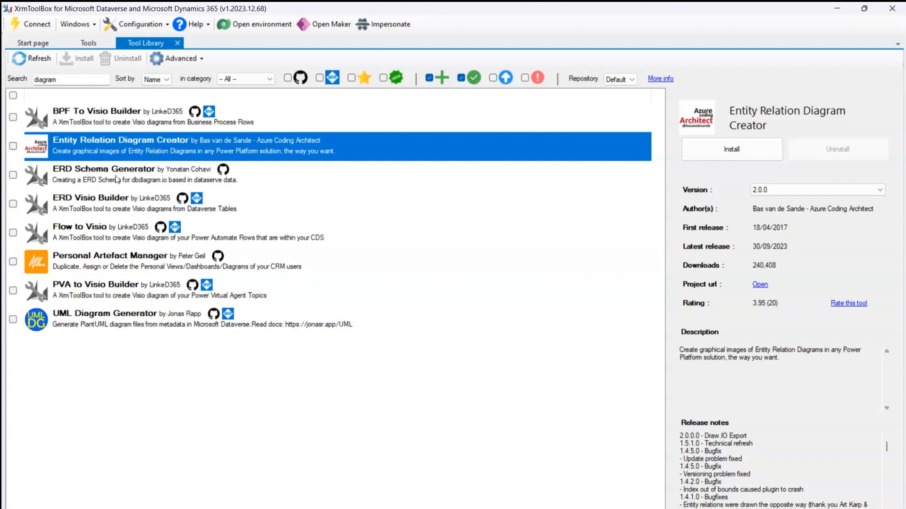
{"action": "mouse_move", "coordinate": [166, 155]}
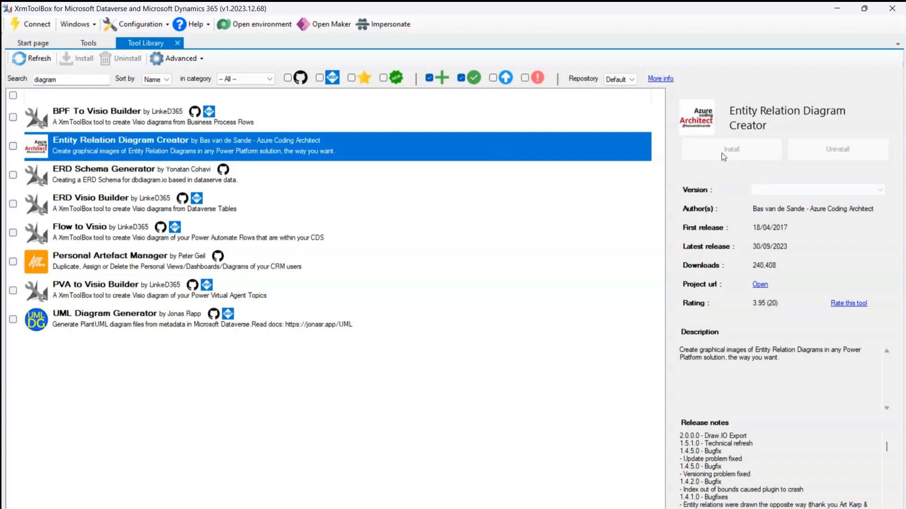
Install Entity Relation Diagram Creator from the Tool Library's 'diagram' search results.
{"action": "left_click", "coordinate": [731, 149]}
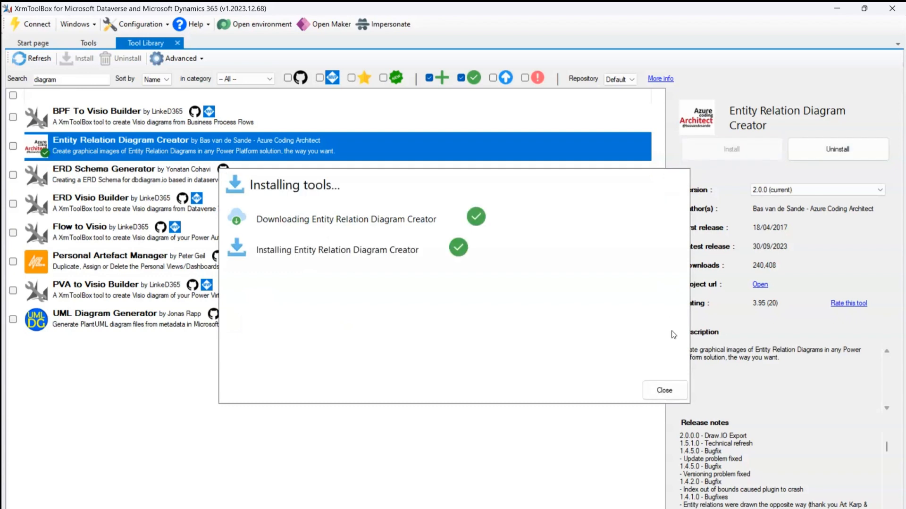
Dismiss the installation summary and switch to the installed Tools list.
{"action": "left_click", "coordinate": [664, 391]}
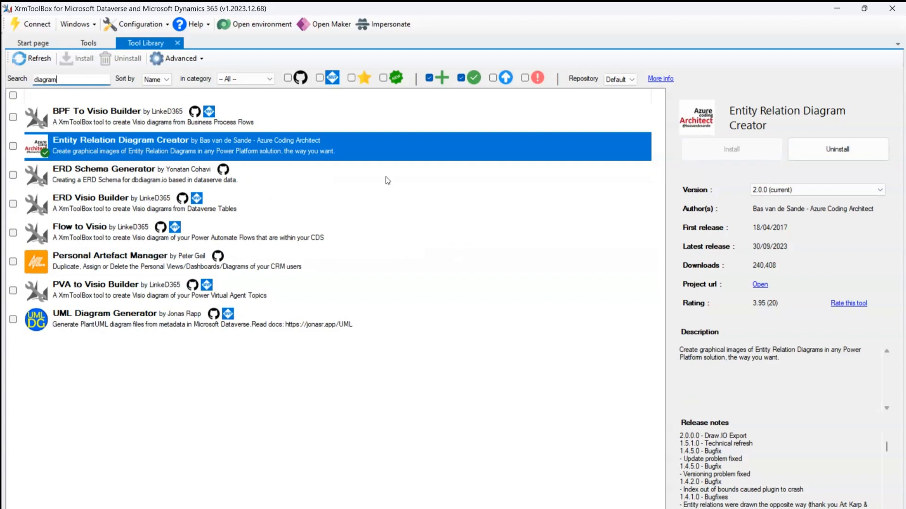
{"action": "left_click", "coordinate": [88, 43]}
{"action": "type", "text": "entity"}
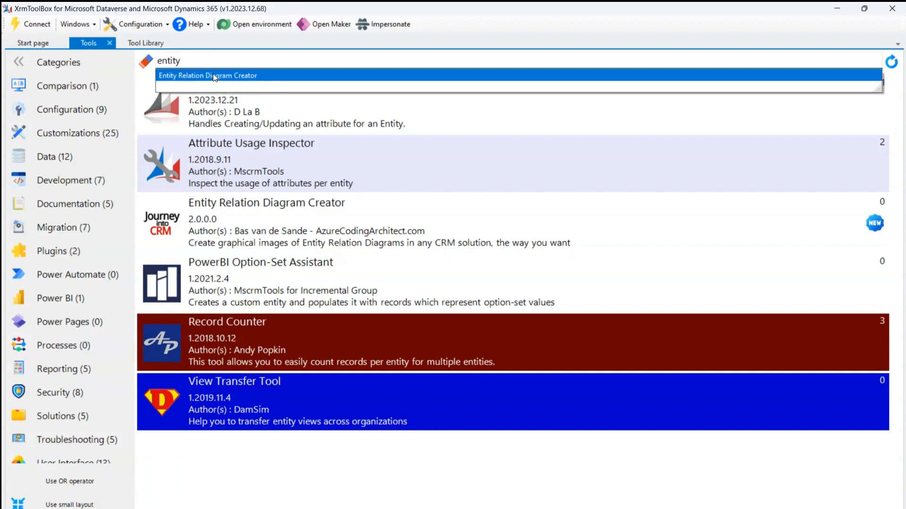
{"action": "mouse_move", "coordinate": [247, 225]}
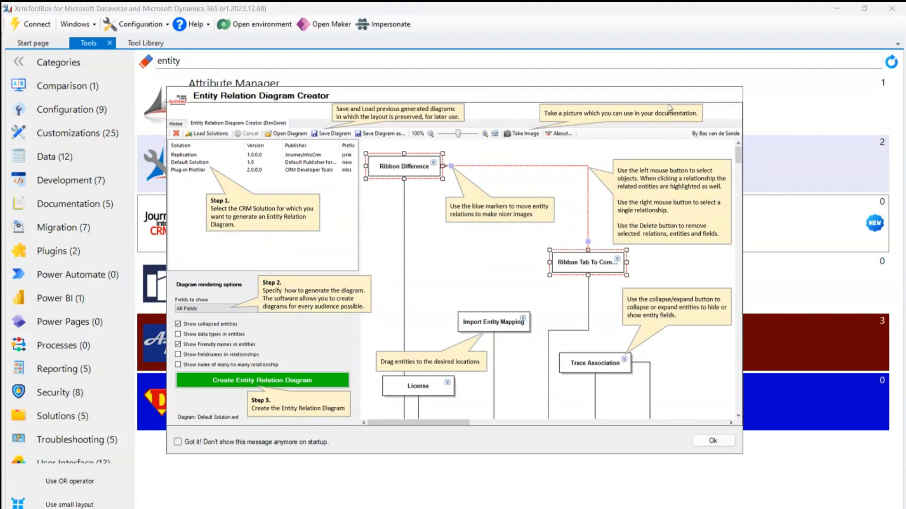
{"action": "mouse_move", "coordinate": [221, 134]}
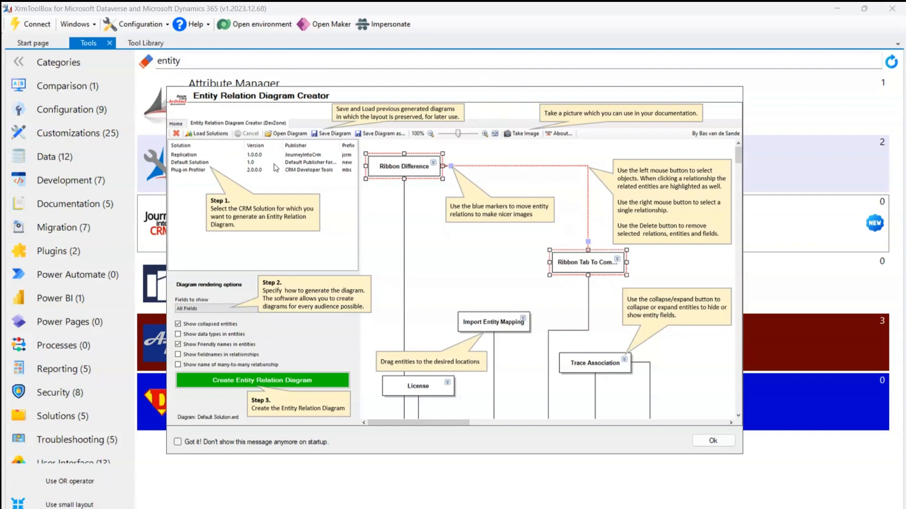
{"action": "mouse_move", "coordinate": [244, 335]}
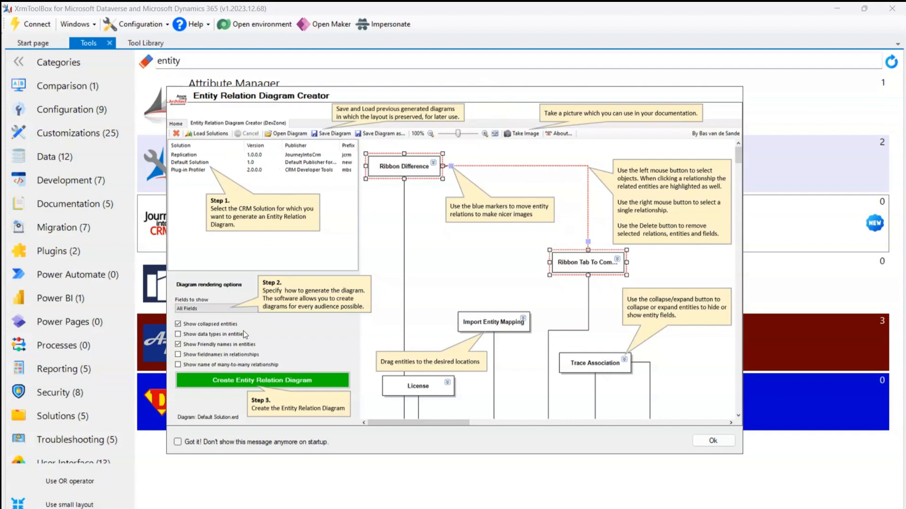
Turn off the Entity Relation Diagram Creator welcome guide on startup.
{"action": "left_click", "coordinate": [177, 442]}
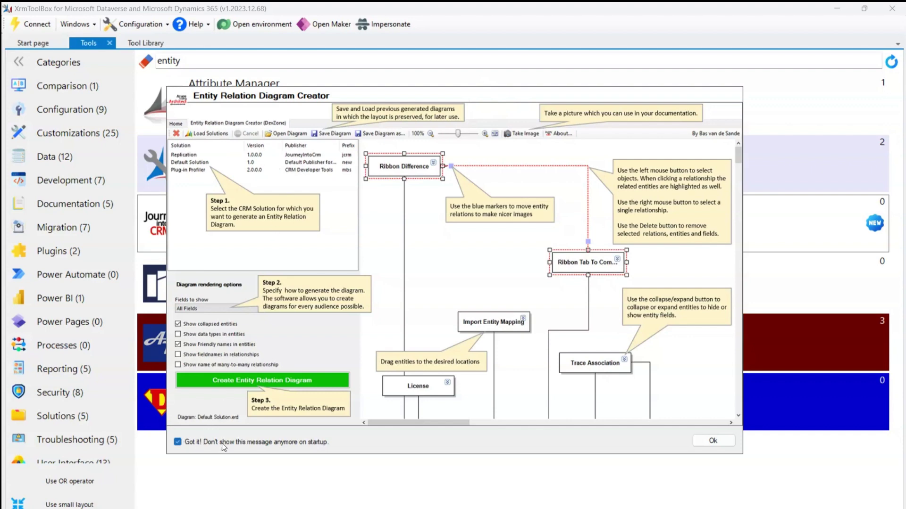
{"action": "mouse_move", "coordinate": [288, 278]}
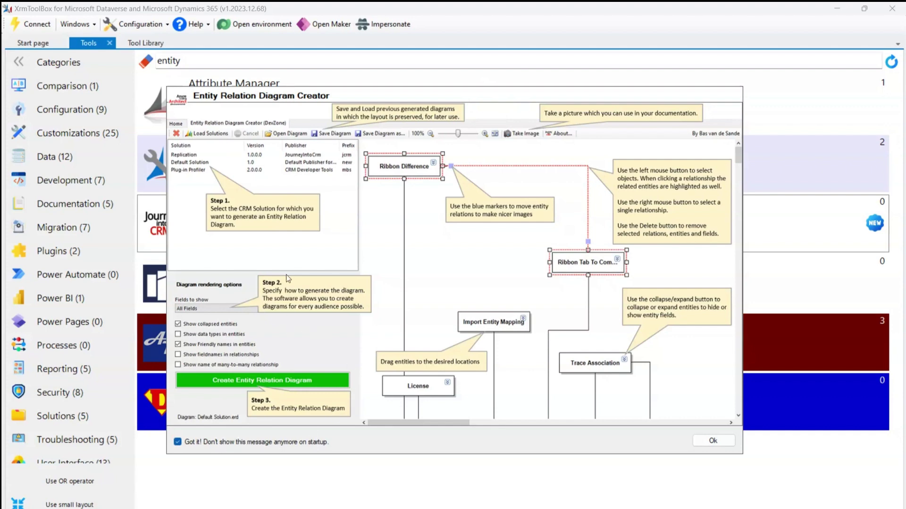
{"action": "mouse_move", "coordinate": [218, 157]}
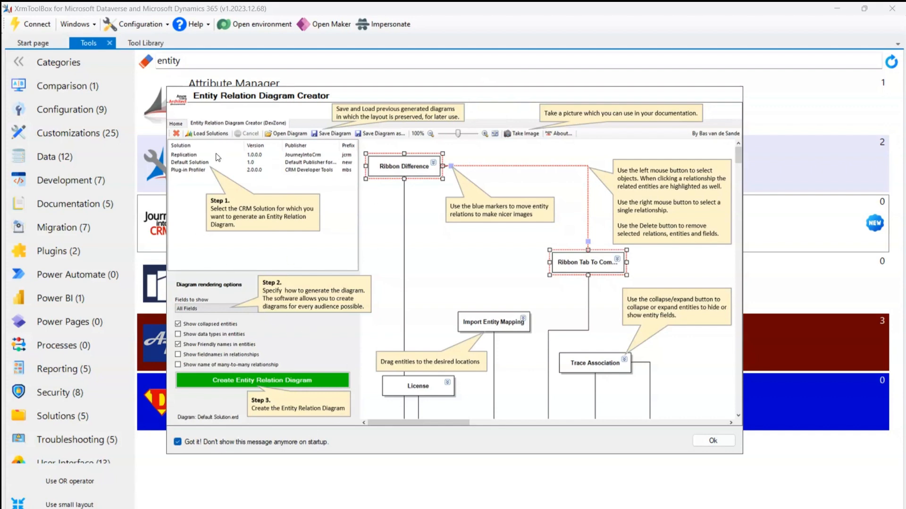
{"action": "mouse_move", "coordinate": [225, 167]}
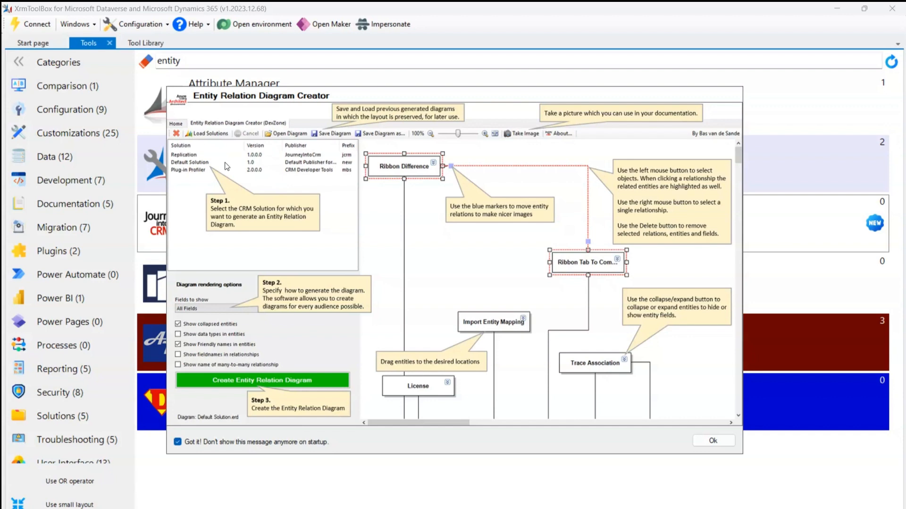
{"action": "mouse_move", "coordinate": [272, 237]}
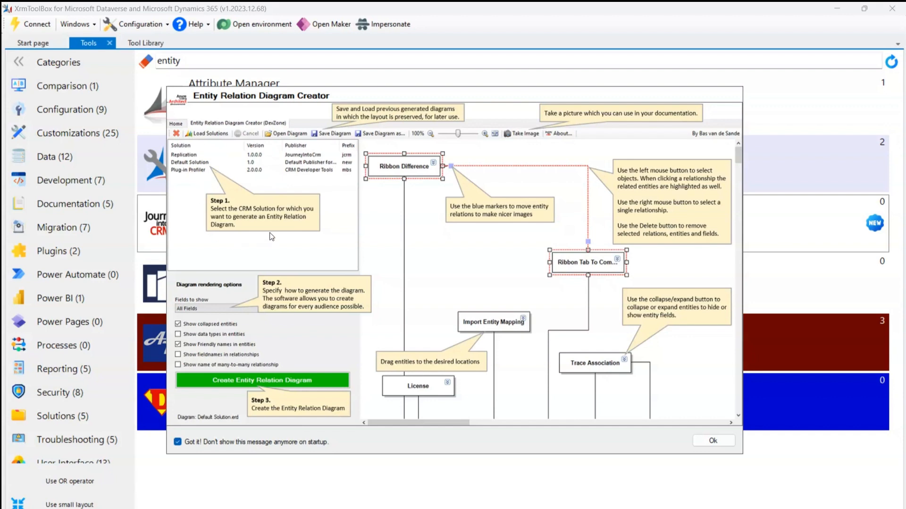
{"action": "mouse_move", "coordinate": [241, 175]}
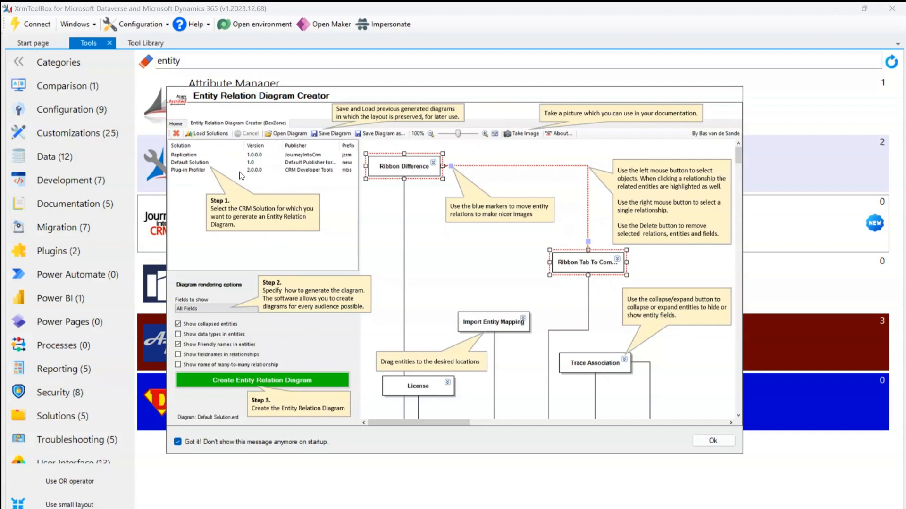
{"action": "mouse_move", "coordinate": [204, 210]}
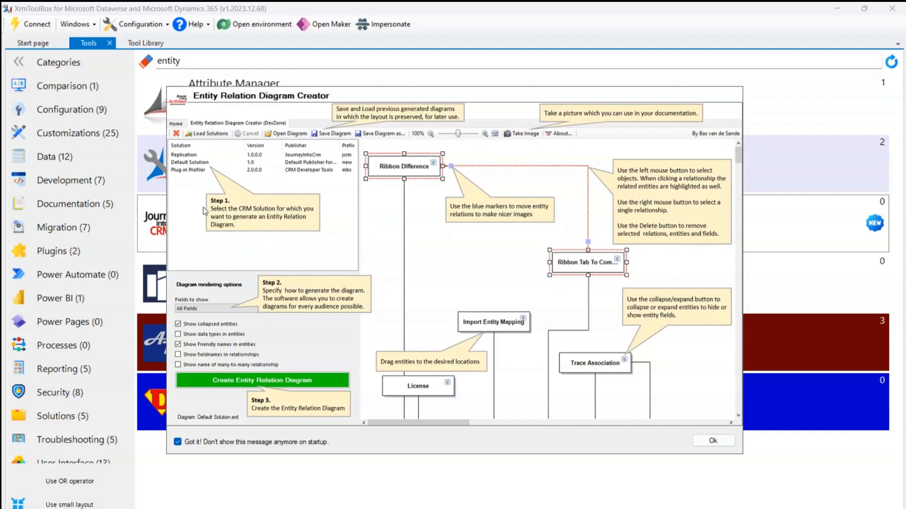
{"action": "mouse_move", "coordinate": [255, 316]}
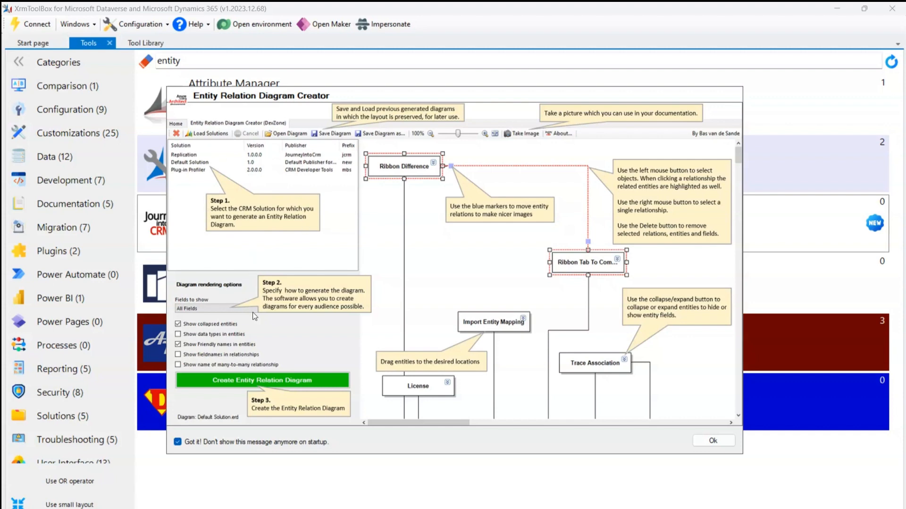
{"action": "mouse_move", "coordinate": [299, 258]}
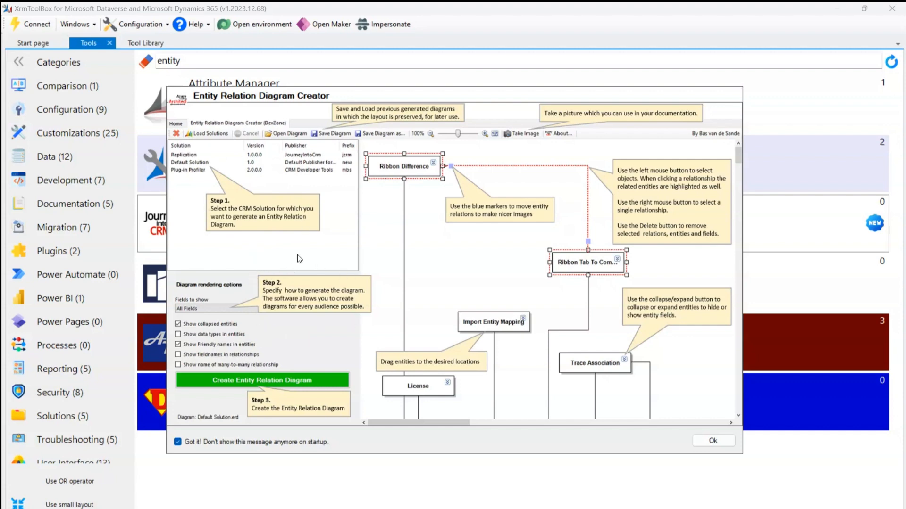
{"action": "mouse_move", "coordinate": [265, 317]}
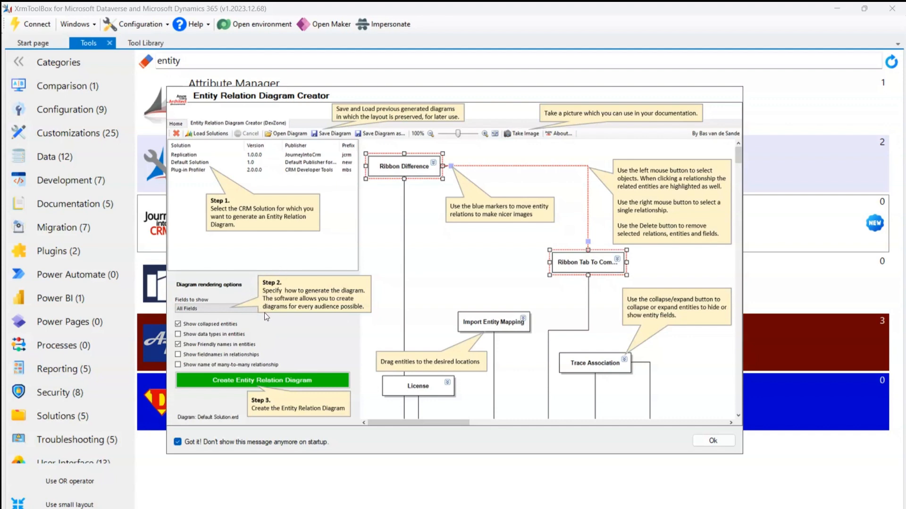
{"action": "mouse_move", "coordinate": [276, 412]}
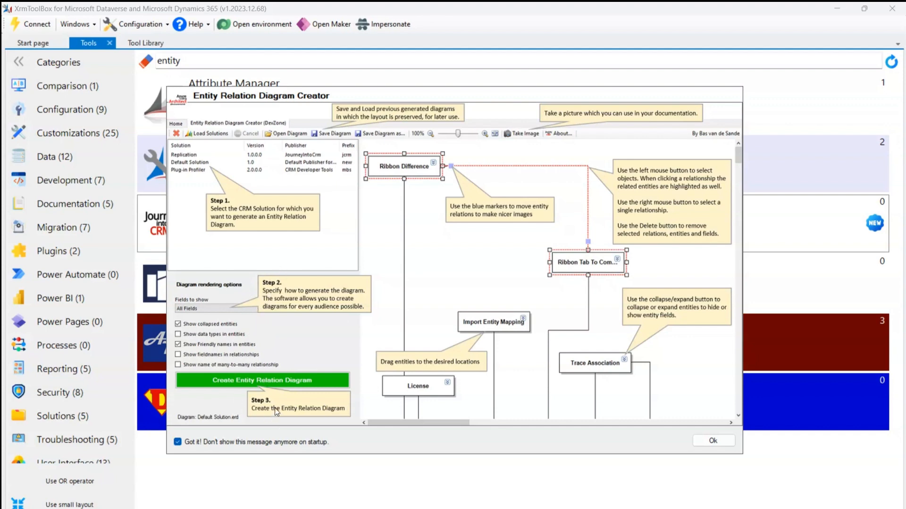
{"action": "mouse_move", "coordinate": [413, 235]}
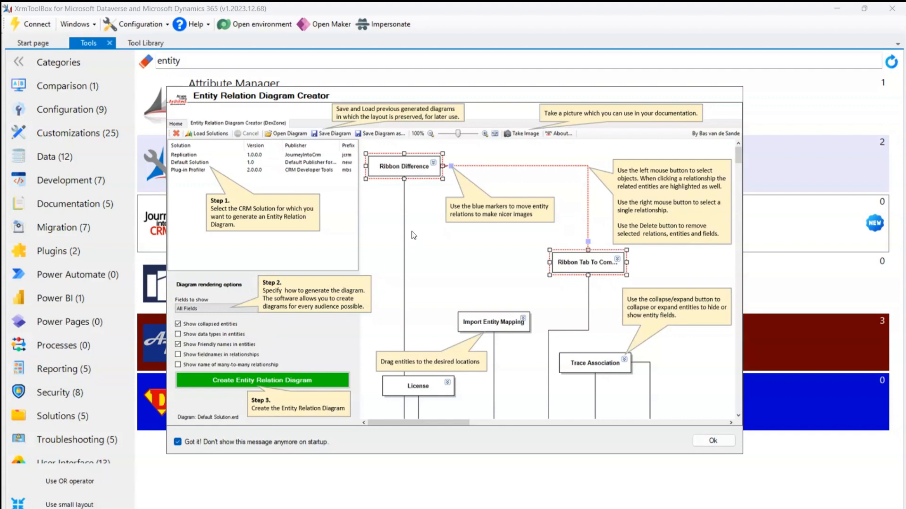
{"action": "mouse_move", "coordinate": [453, 184]}
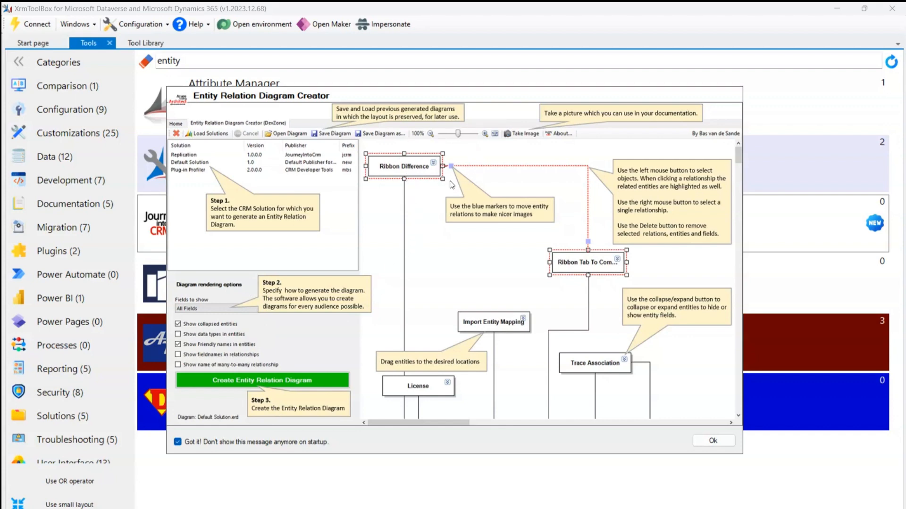
{"action": "mouse_move", "coordinate": [456, 172]}
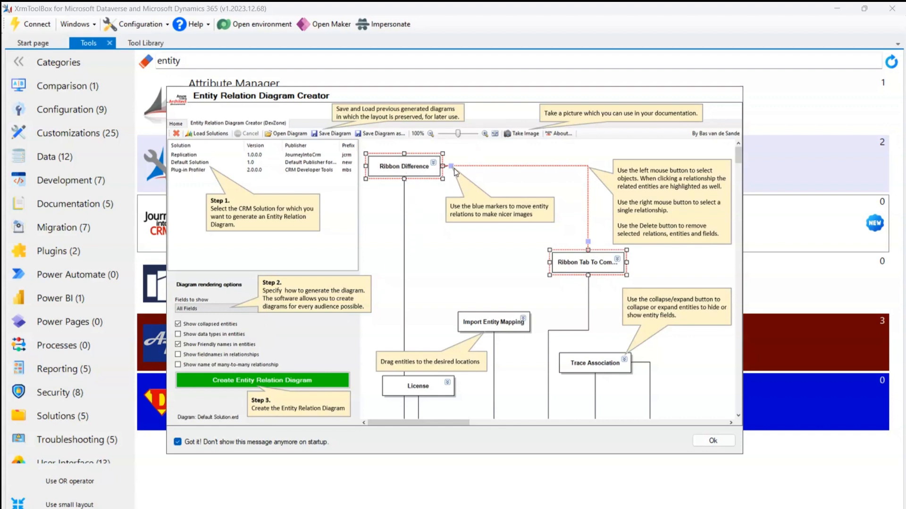
{"action": "mouse_move", "coordinate": [482, 179]}
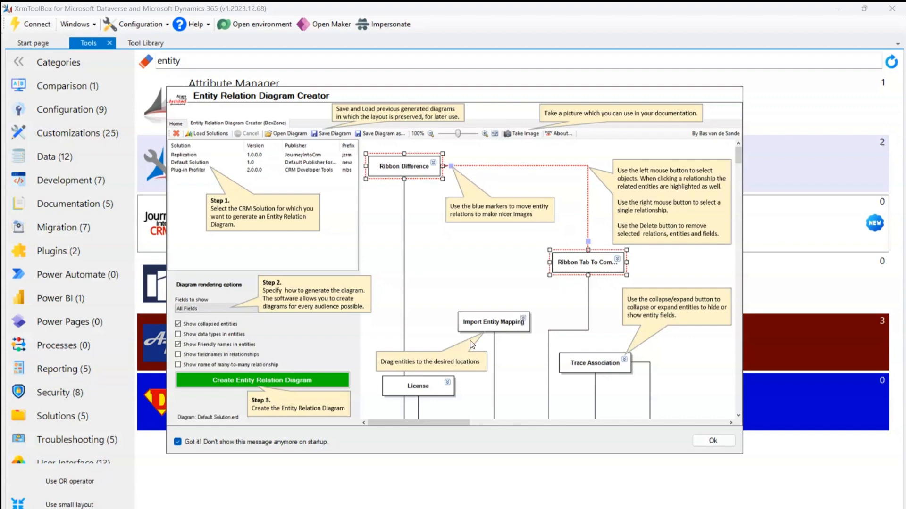
{"action": "mouse_move", "coordinate": [450, 321]}
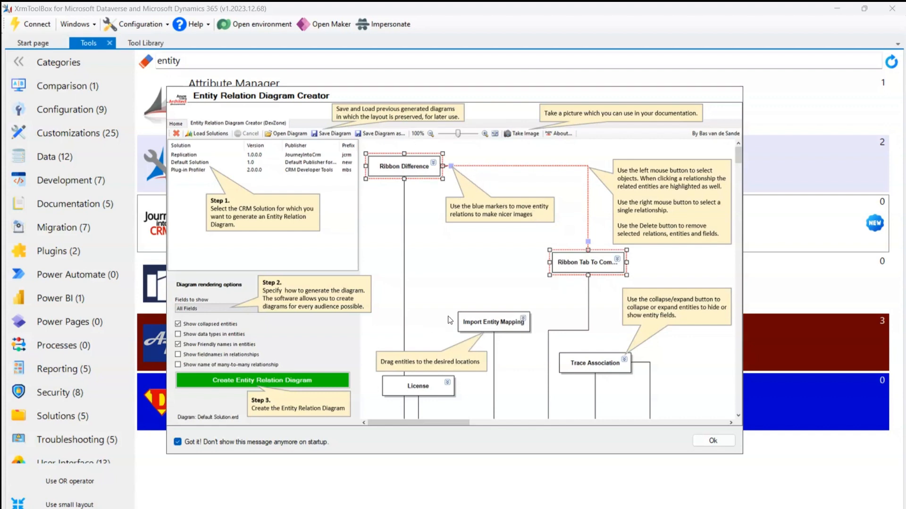
{"action": "mouse_move", "coordinate": [690, 311]}
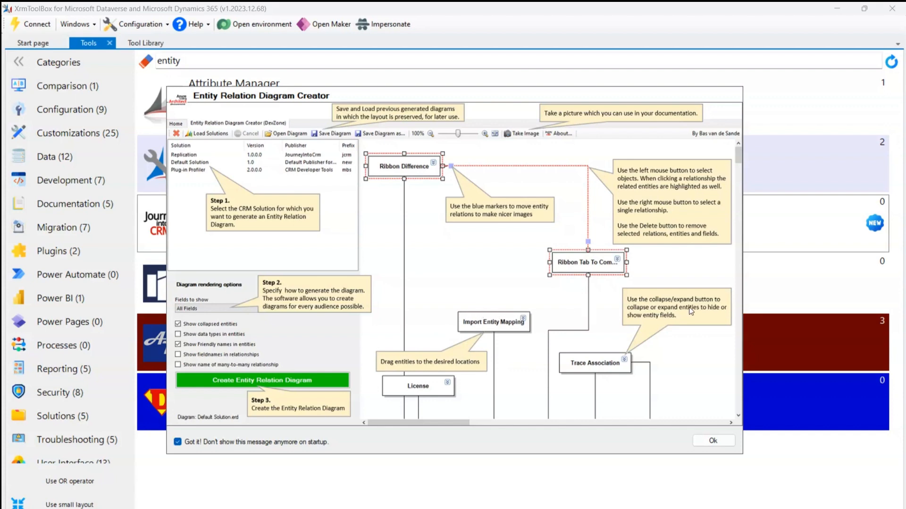
{"action": "mouse_move", "coordinate": [617, 348]}
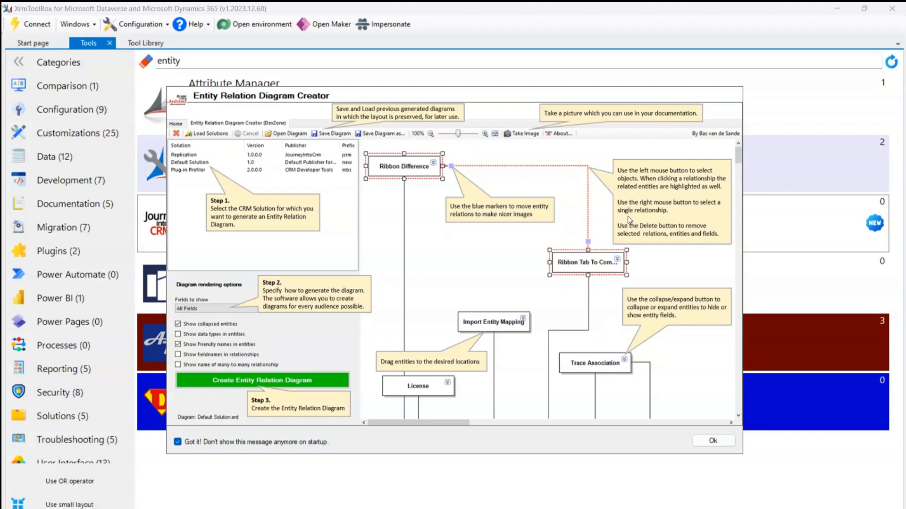
{"action": "mouse_move", "coordinate": [673, 174]}
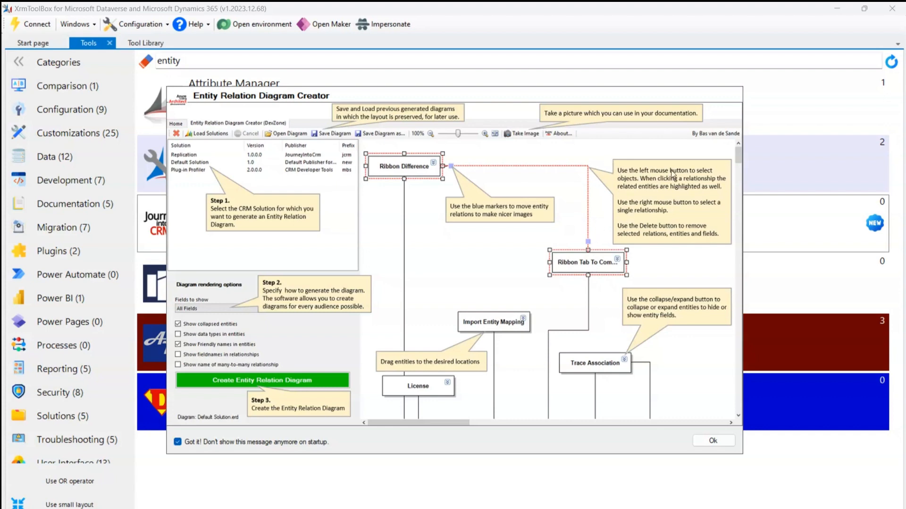
{"action": "mouse_move", "coordinate": [634, 198]}
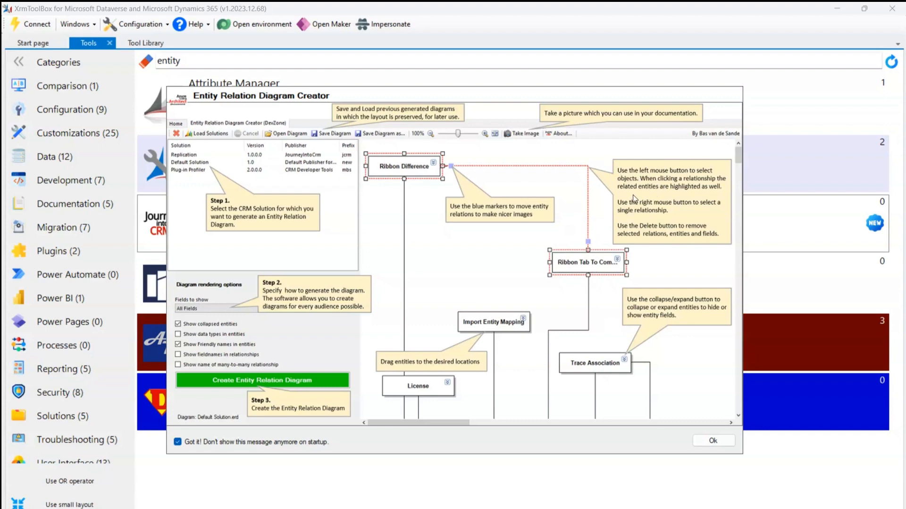
{"action": "mouse_move", "coordinate": [635, 207]}
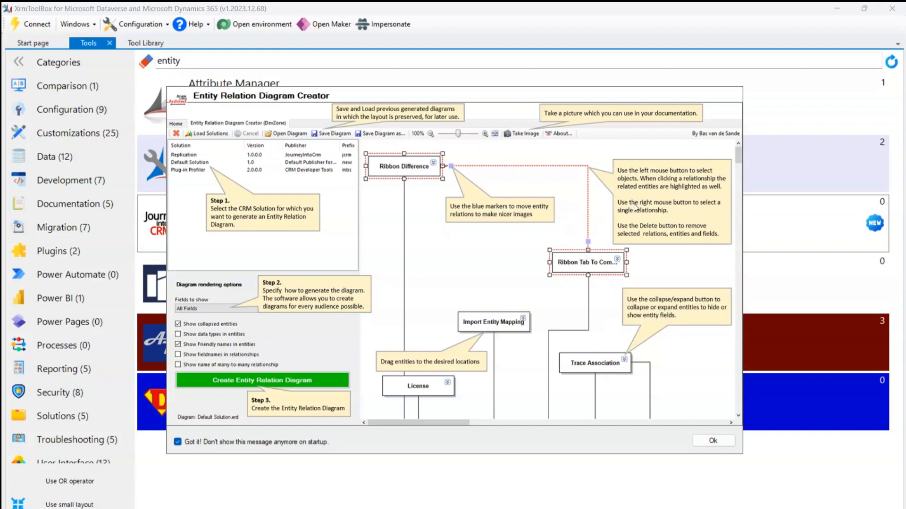
{"action": "mouse_move", "coordinate": [628, 221]}
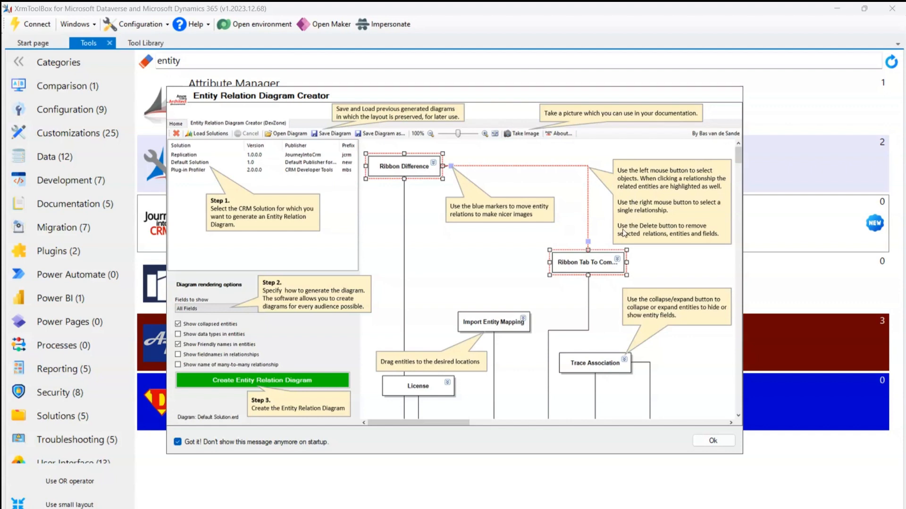
{"action": "mouse_move", "coordinate": [607, 196]}
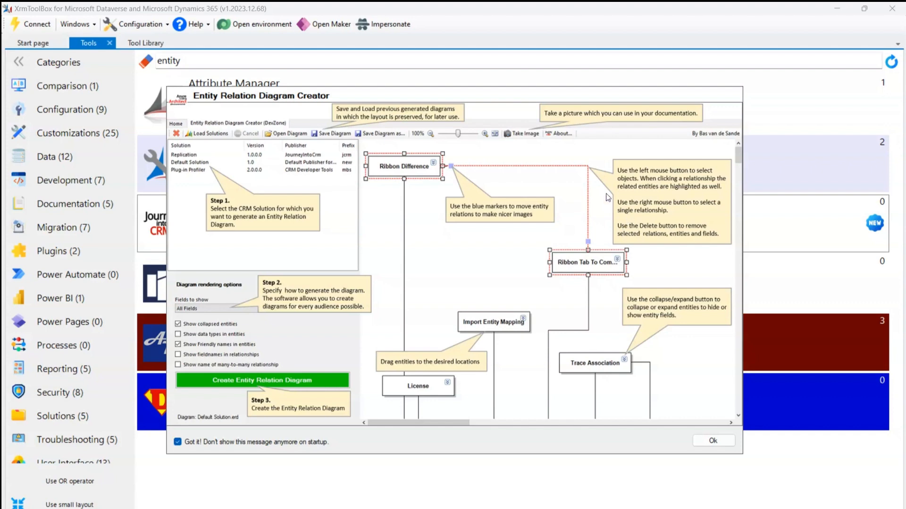
{"action": "mouse_move", "coordinate": [520, 148]}
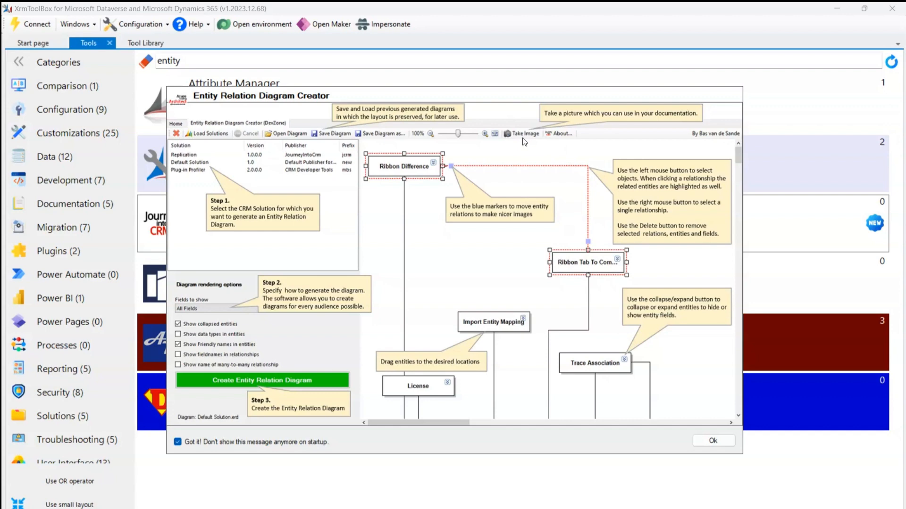
{"action": "mouse_move", "coordinate": [567, 257]}
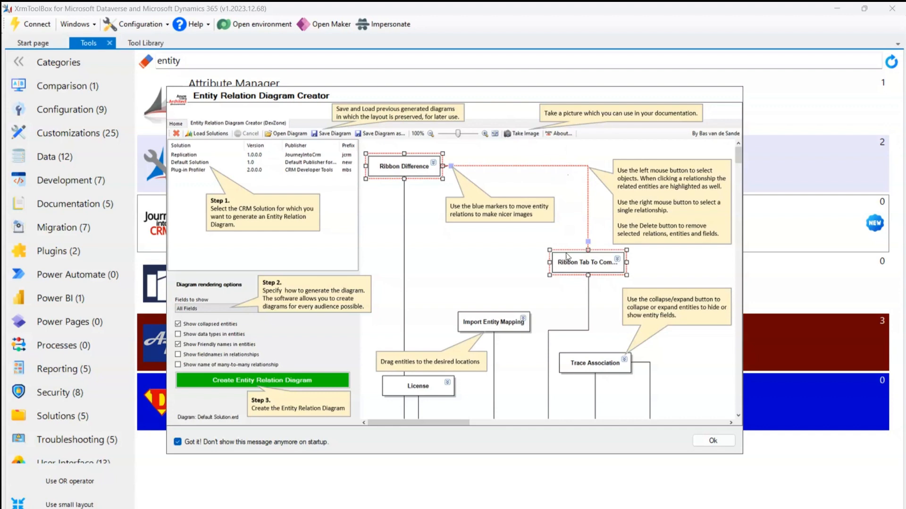
{"action": "mouse_move", "coordinate": [712, 440]}
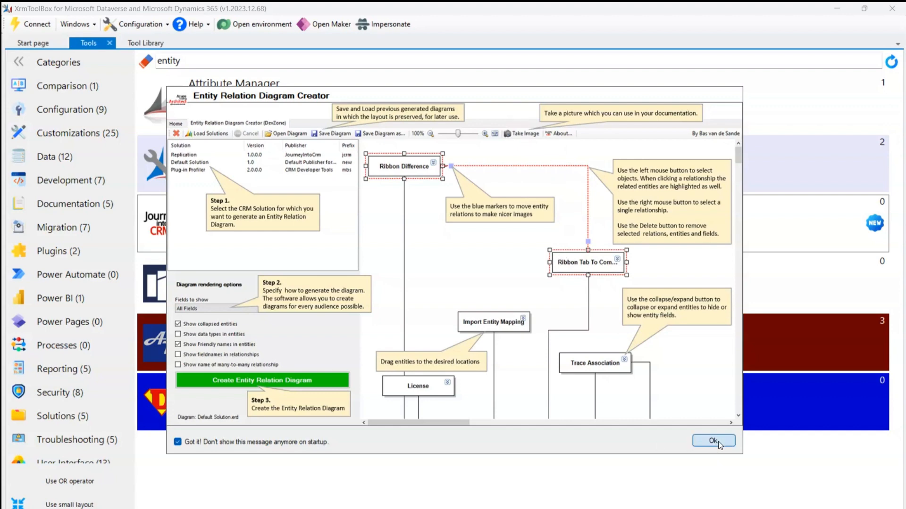
Dismiss the guide and keep version 2.0.0.0 selected in the change log.
{"action": "left_click", "coordinate": [713, 441]}
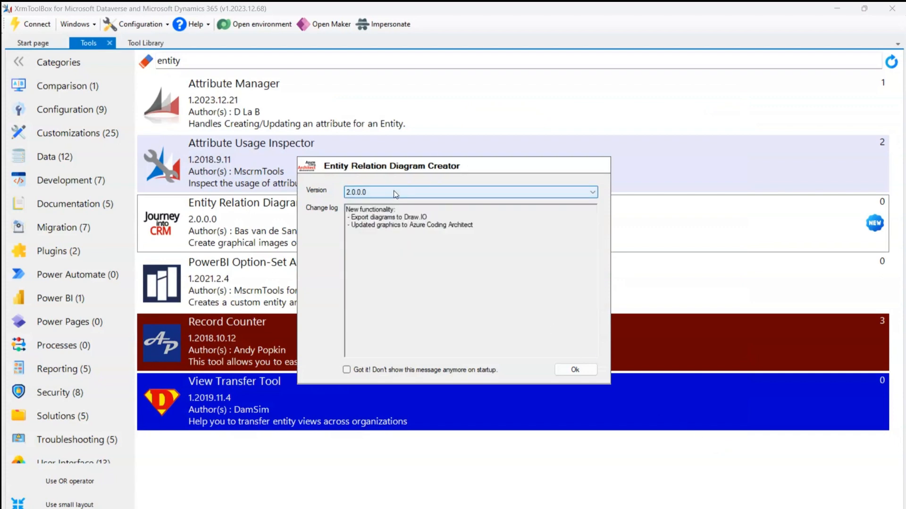
{"action": "left_click", "coordinate": [592, 192]}
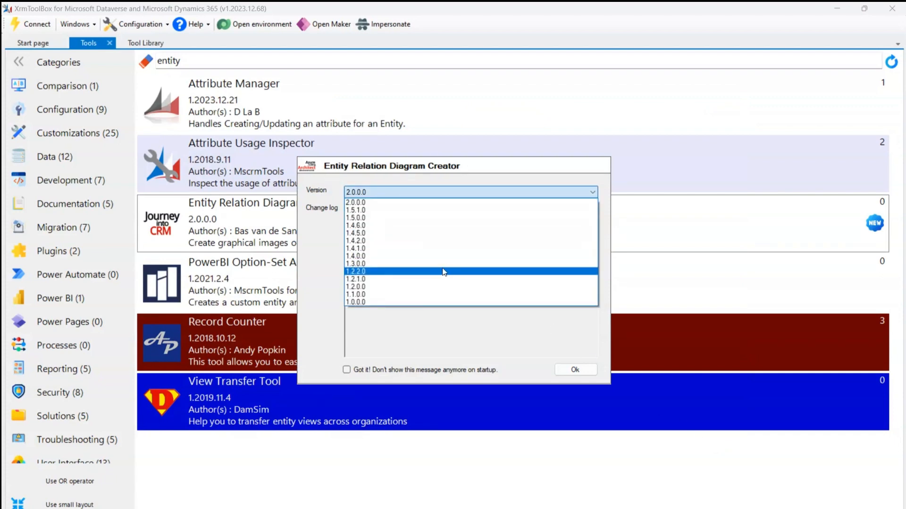
{"action": "left_click", "coordinate": [355, 202]}
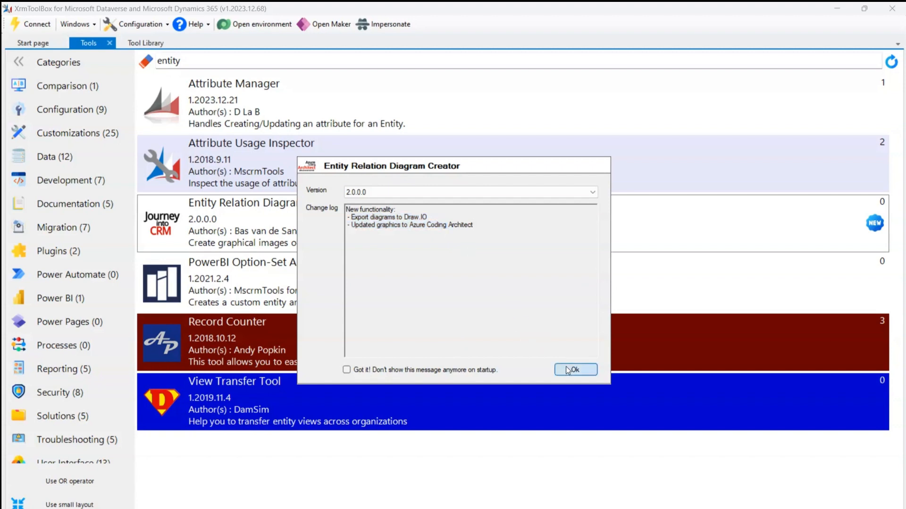
Close the change log and load the environment's solution list.
{"action": "left_click", "coordinate": [574, 369]}
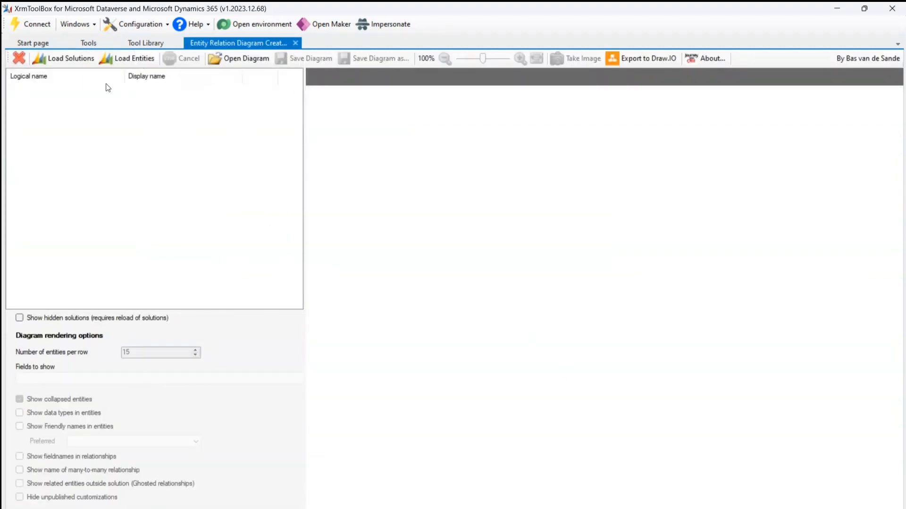
{"action": "mouse_move", "coordinate": [70, 57]}
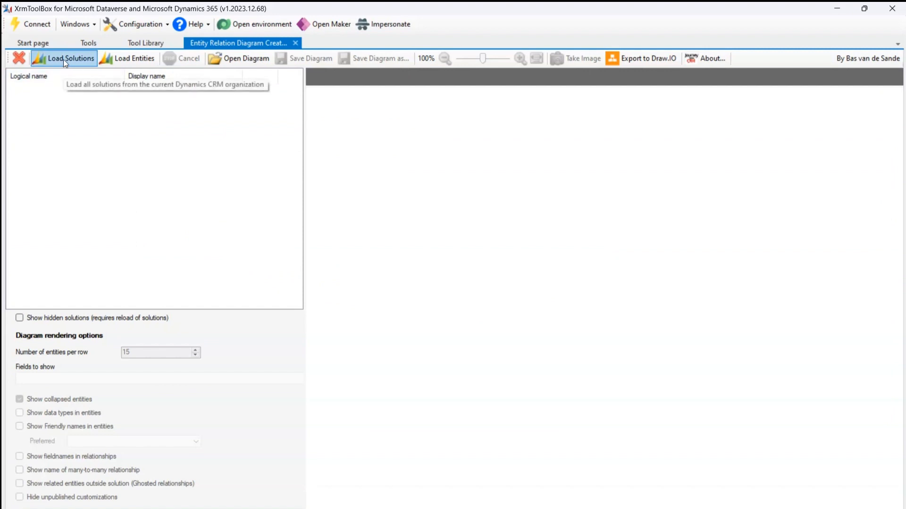
{"action": "mouse_move", "coordinate": [74, 79]}
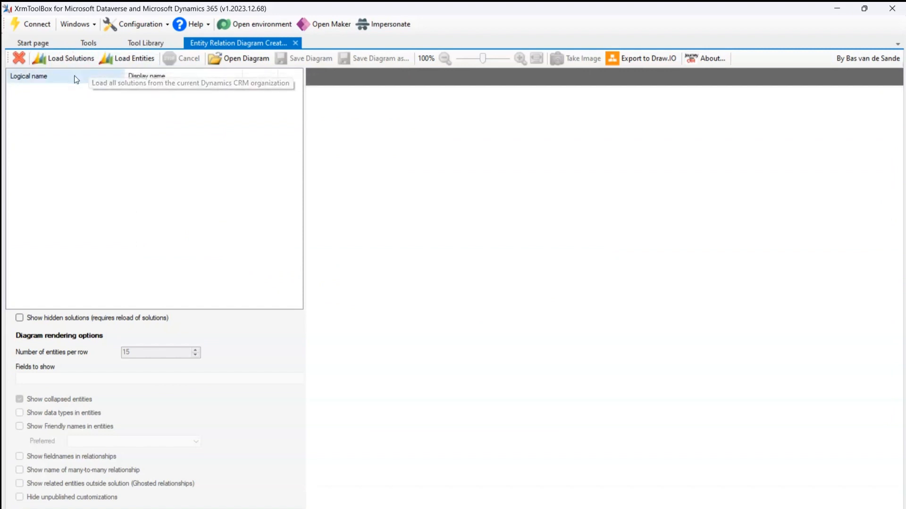
{"action": "left_click", "coordinate": [69, 57]}
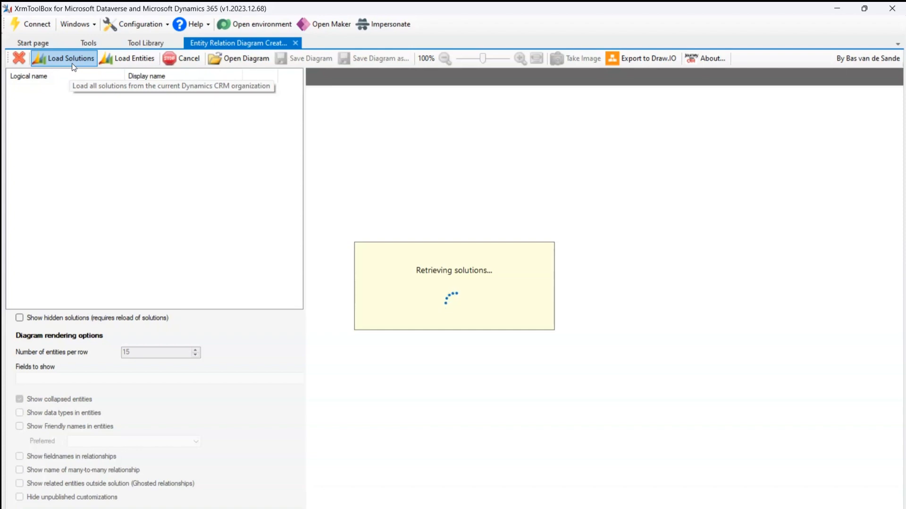
{"action": "left_click", "coordinate": [64, 58]}
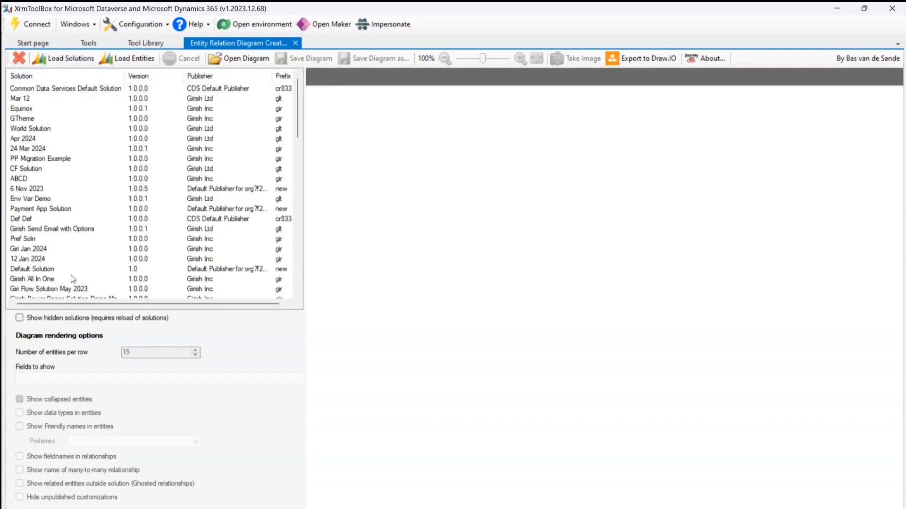
{"action": "scroll", "scroll_direction": "down", "scroll_amount": 3}
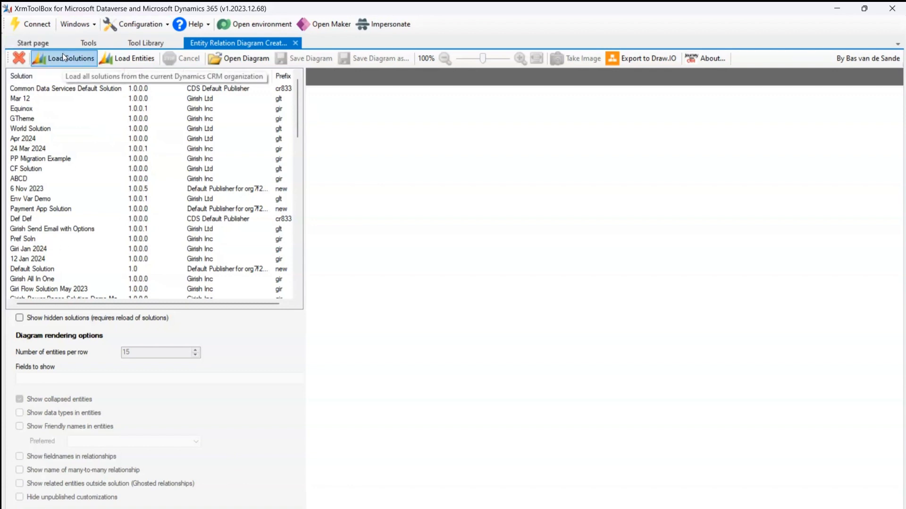
Start loading all entities, cancel the slow load, and acknowledge the cancellation.
{"action": "left_click", "coordinate": [133, 59]}
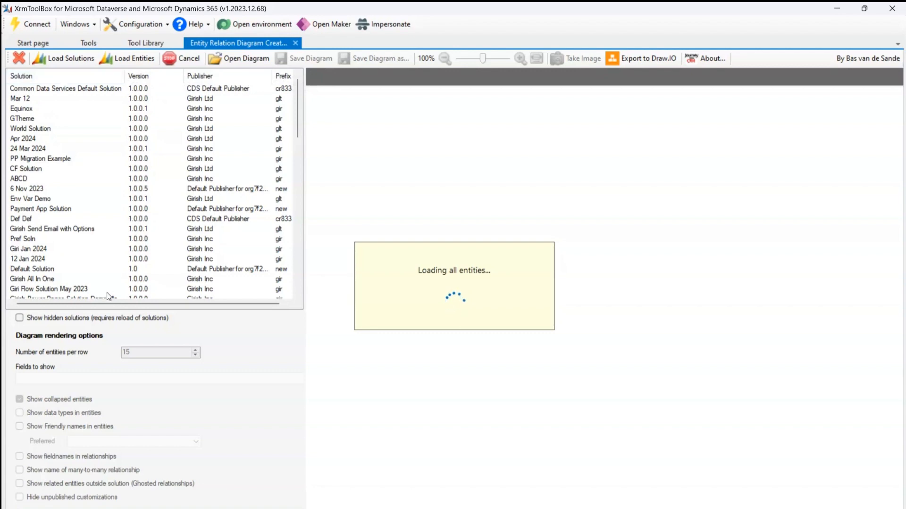
{"action": "mouse_move", "coordinate": [147, 167]}
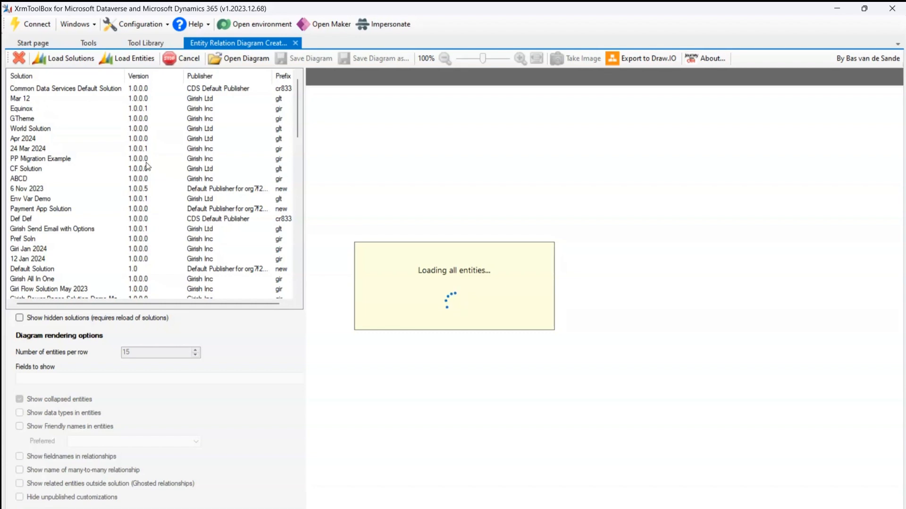
{"action": "mouse_move", "coordinate": [191, 59]}
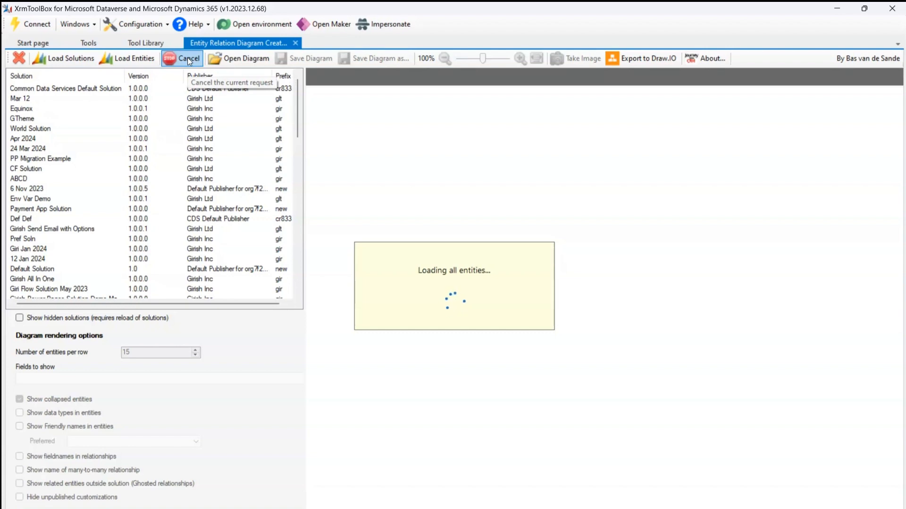
{"action": "mouse_move", "coordinate": [239, 58]}
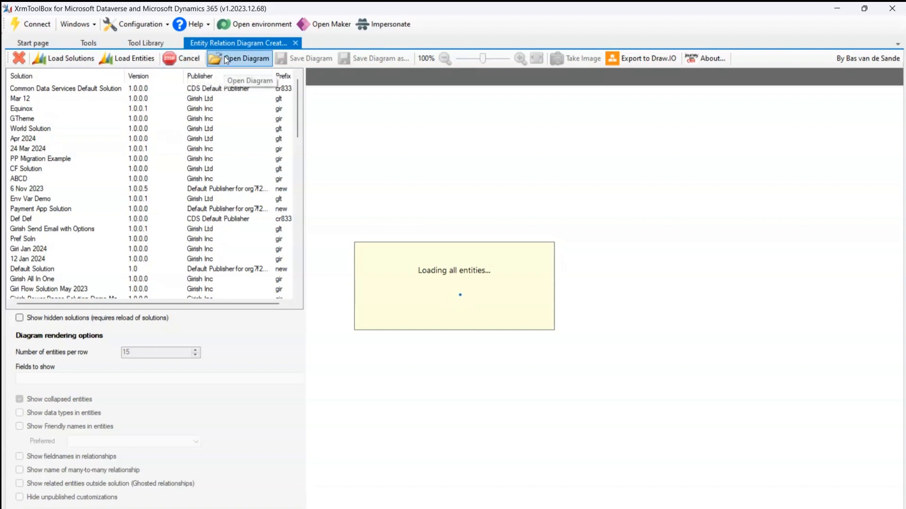
{"action": "left_click", "coordinate": [184, 58]}
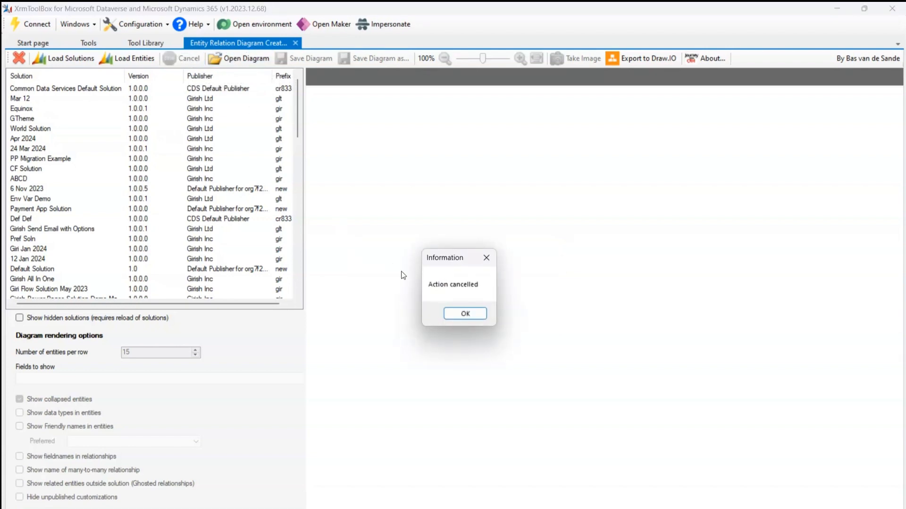
{"action": "left_click", "coordinate": [465, 313]}
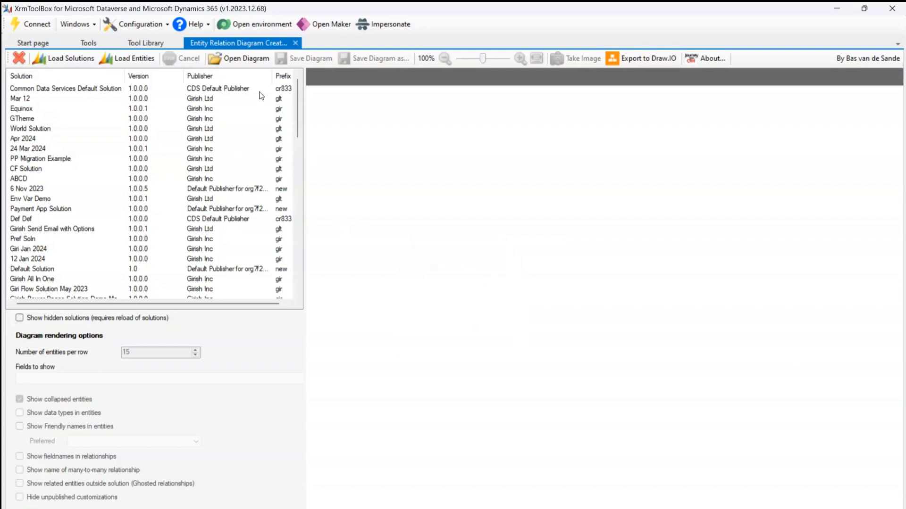
{"action": "mouse_move", "coordinate": [239, 58]}
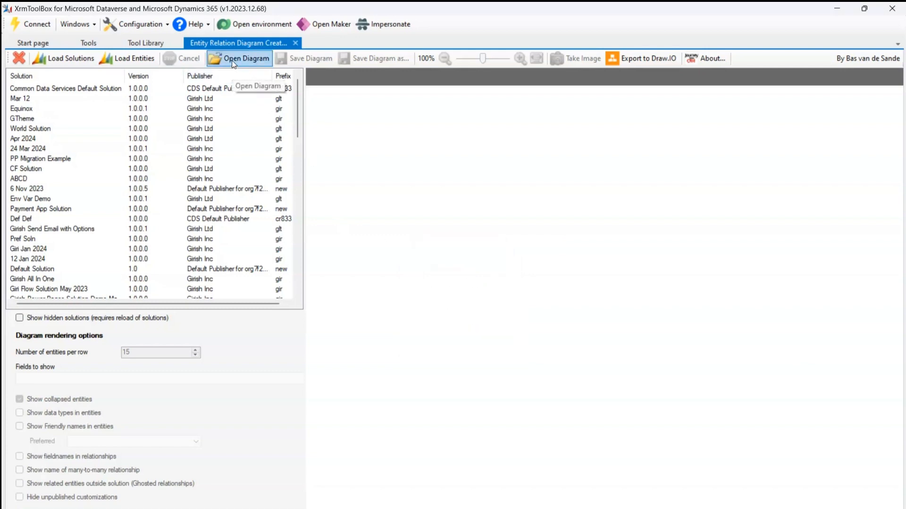
{"action": "left_click", "coordinate": [239, 58]}
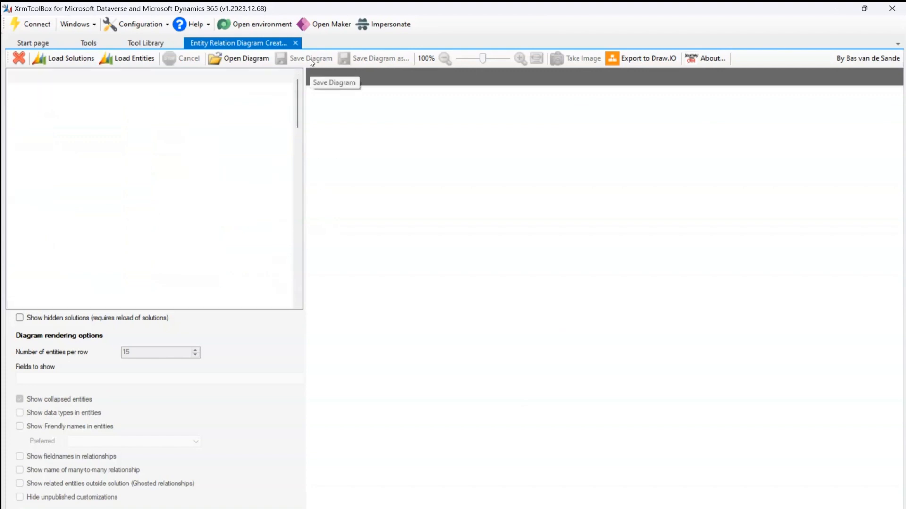
{"action": "left_click", "coordinate": [133, 58]}
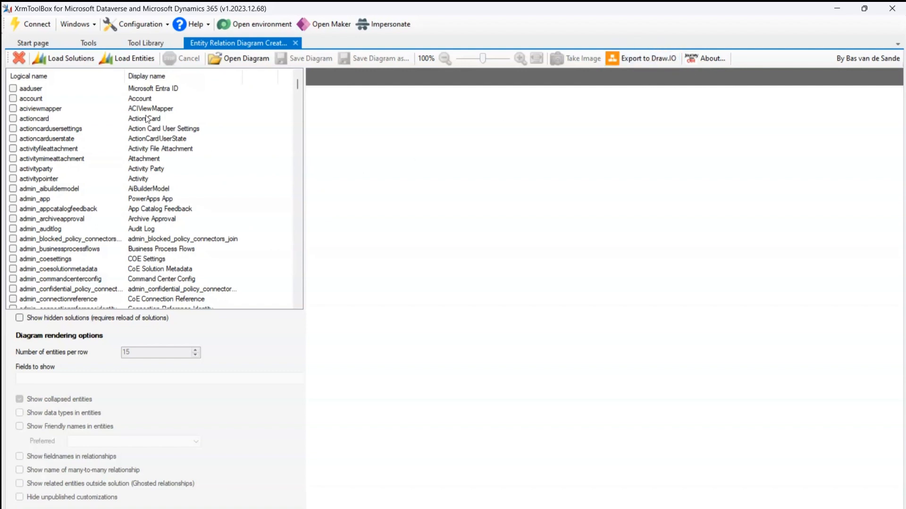
{"action": "mouse_move", "coordinate": [66, 143]}
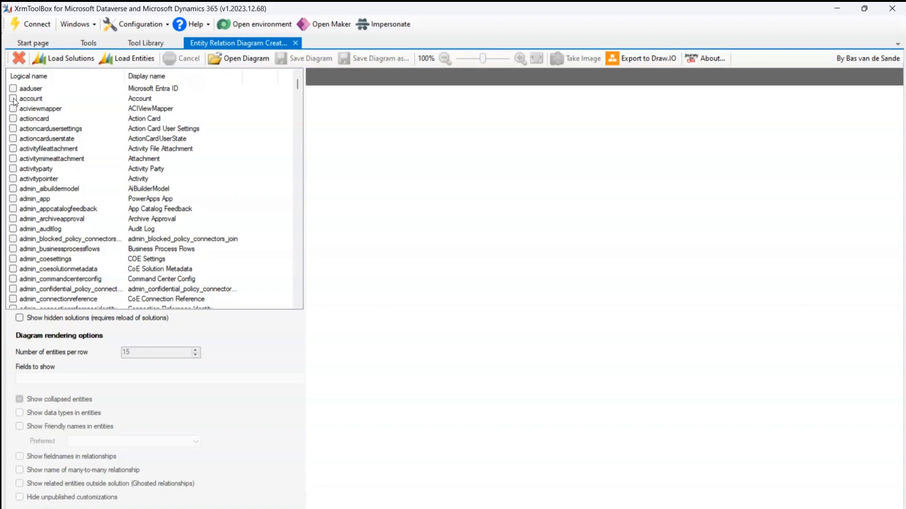
{"action": "left_click", "coordinate": [14, 98]}
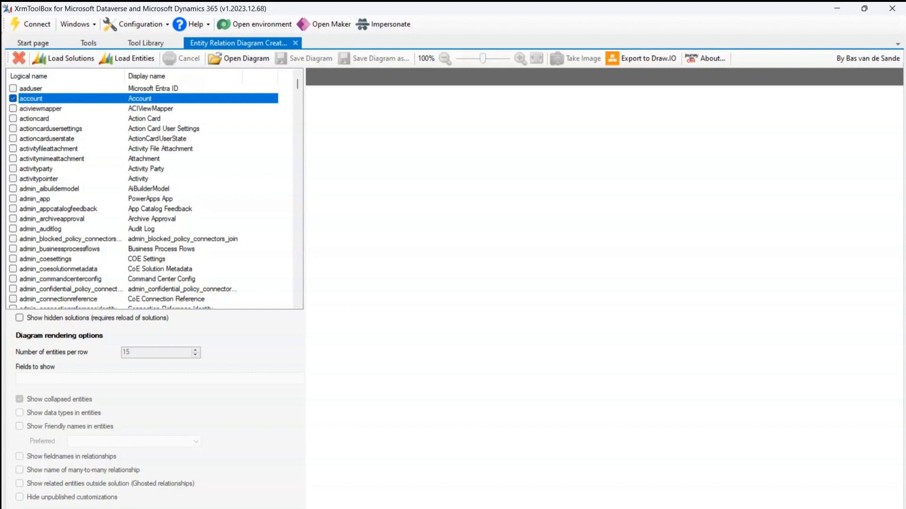
{"action": "mouse_move", "coordinate": [421, 323]}
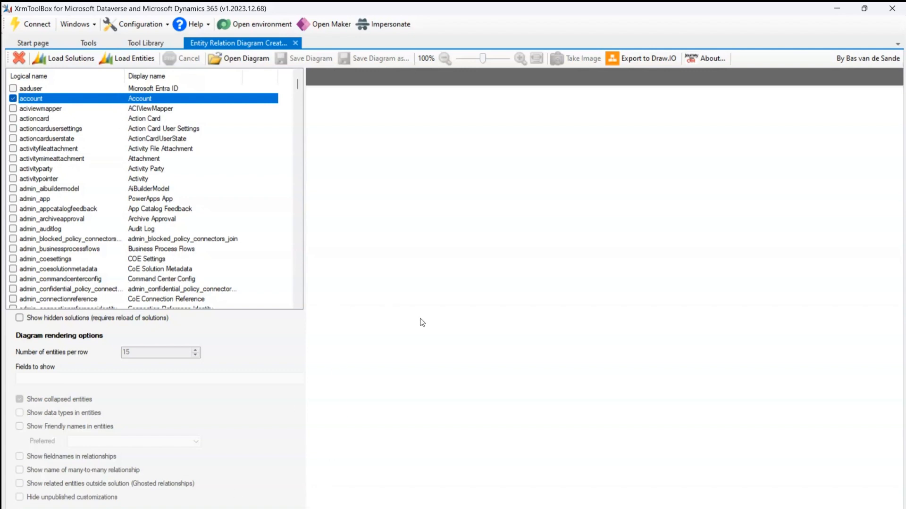
{"action": "mouse_move", "coordinate": [388, 108]}
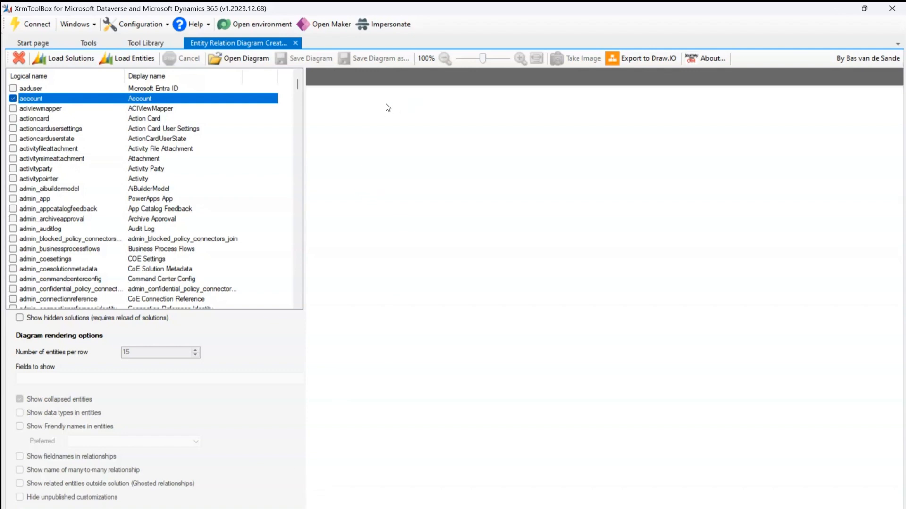
{"action": "mouse_move", "coordinate": [280, 105]}
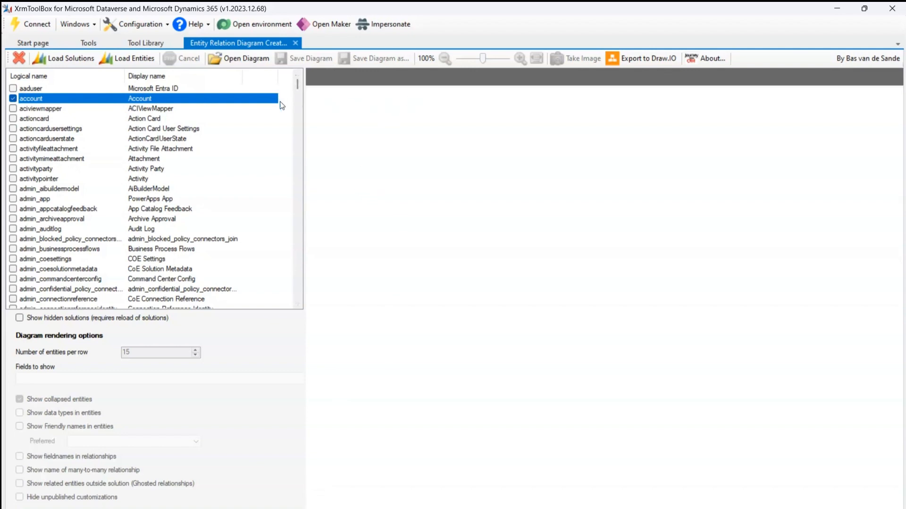
{"action": "left_click", "coordinate": [13, 98]}
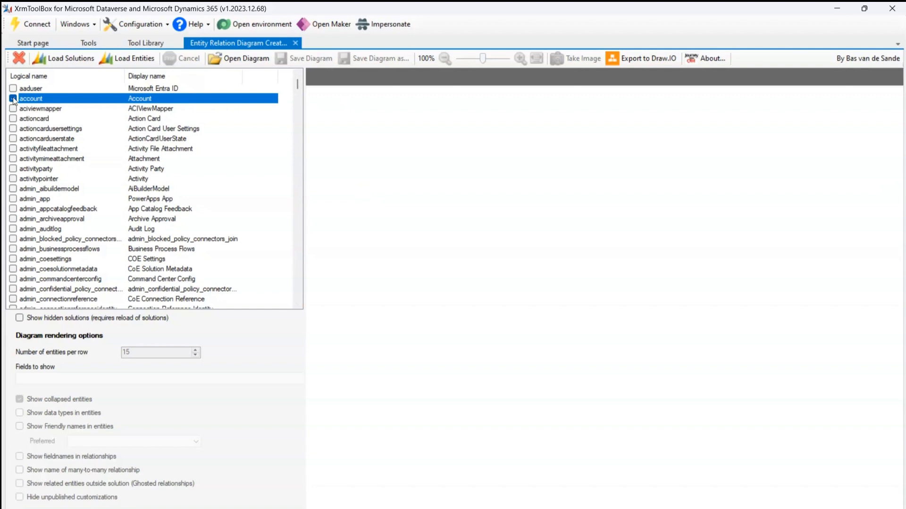
{"action": "left_click", "coordinate": [64, 59]}
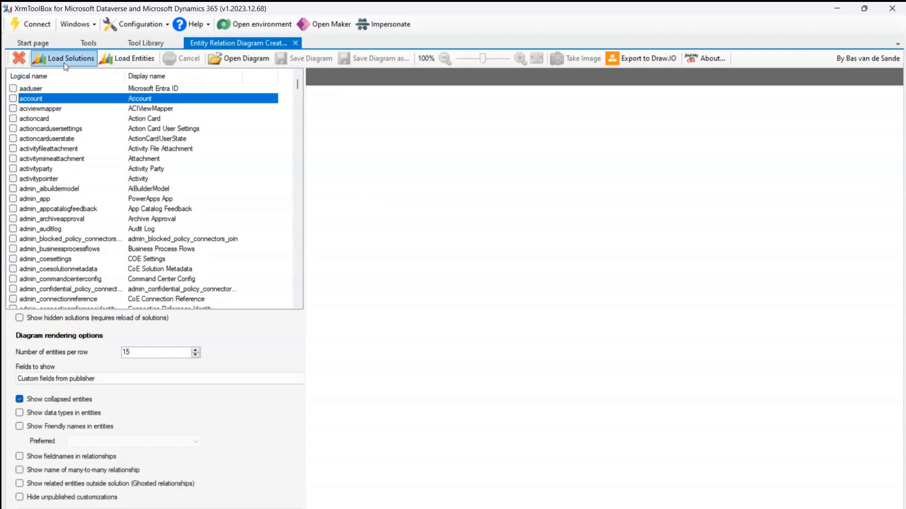
Reload the solutions and select World Solution.
{"action": "left_click", "coordinate": [64, 59]}
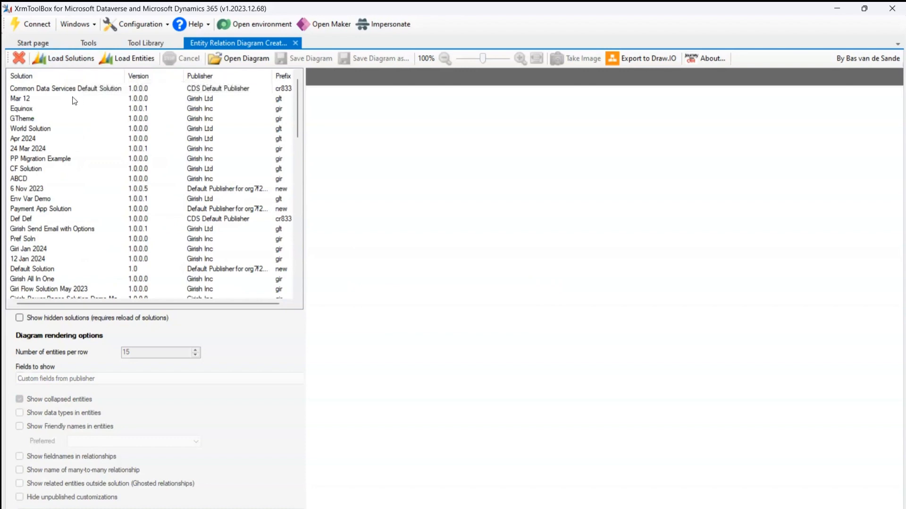
{"action": "left_click", "coordinate": [31, 128]}
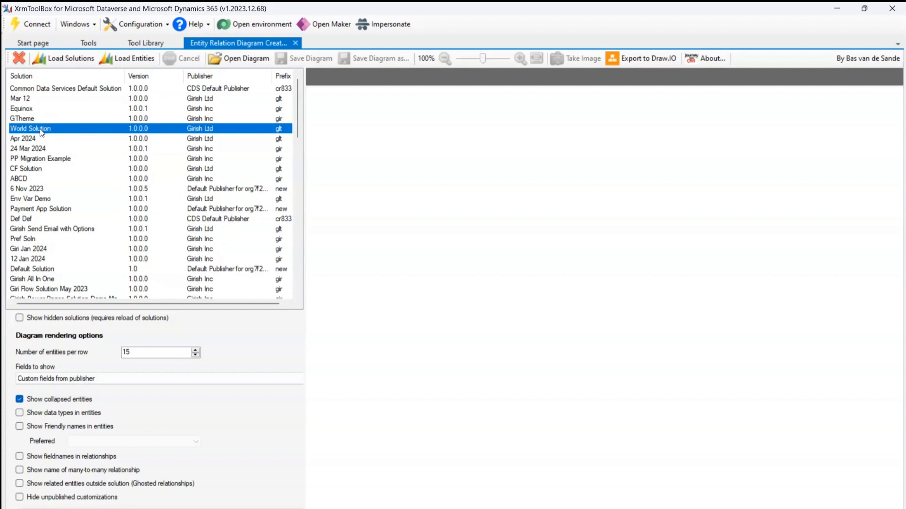
{"action": "mouse_move", "coordinate": [92, 356]}
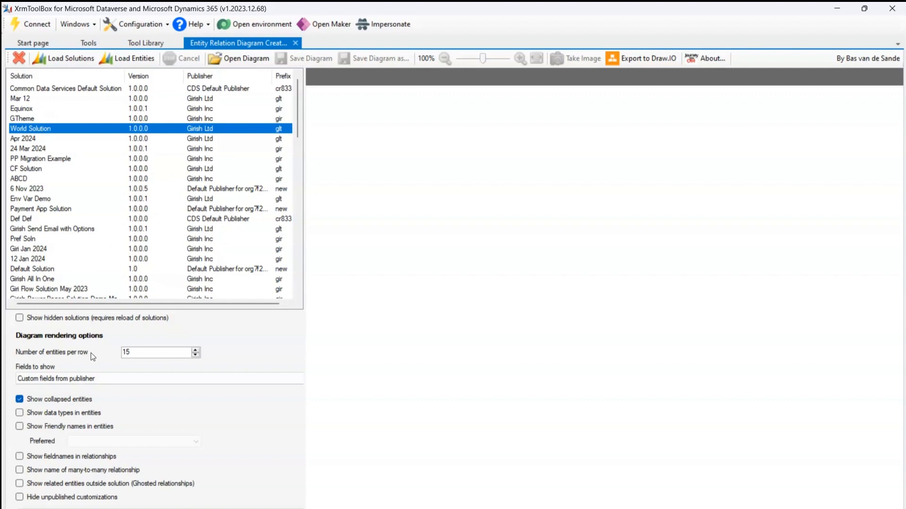
{"action": "mouse_move", "coordinate": [49, 321]}
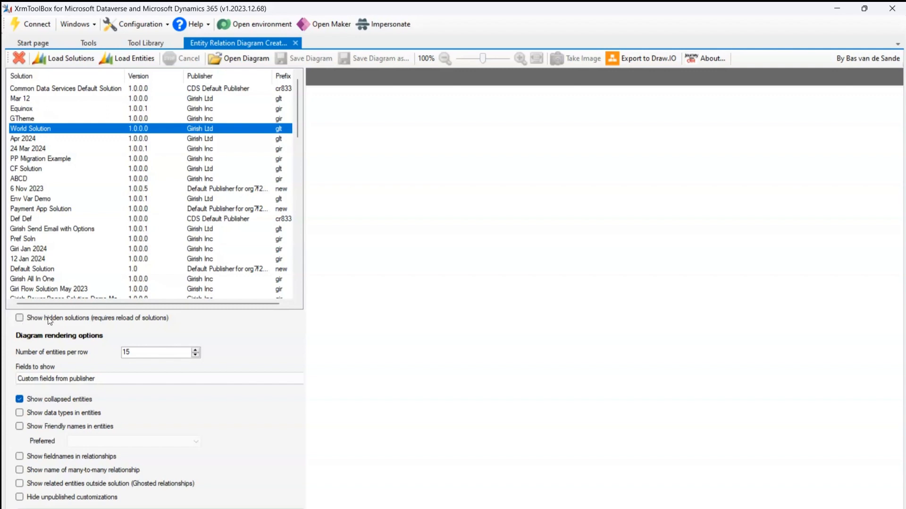
{"action": "mouse_move", "coordinate": [115, 321]}
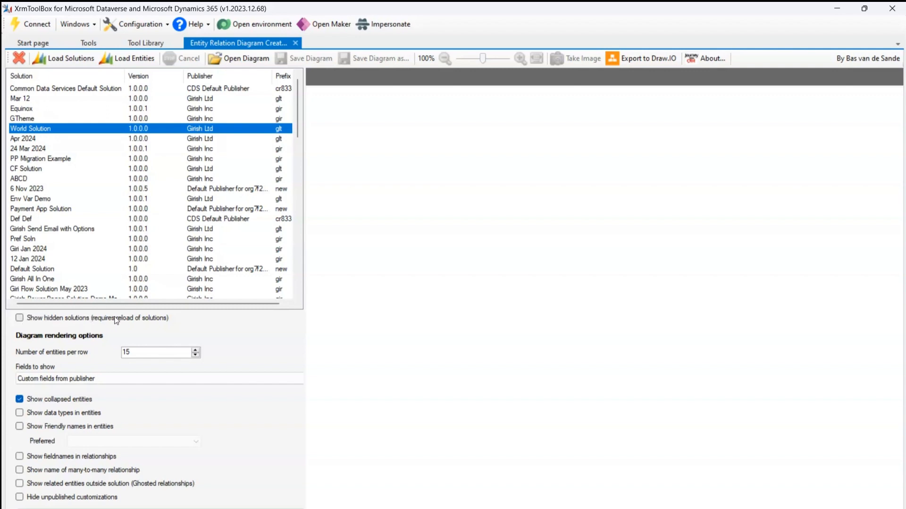
{"action": "mouse_move", "coordinate": [32, 360]}
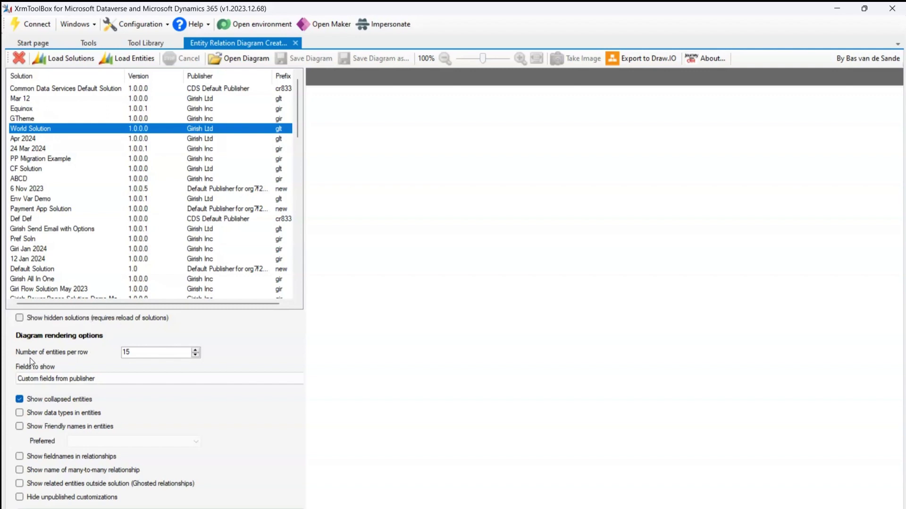
{"action": "mouse_move", "coordinate": [92, 360]}
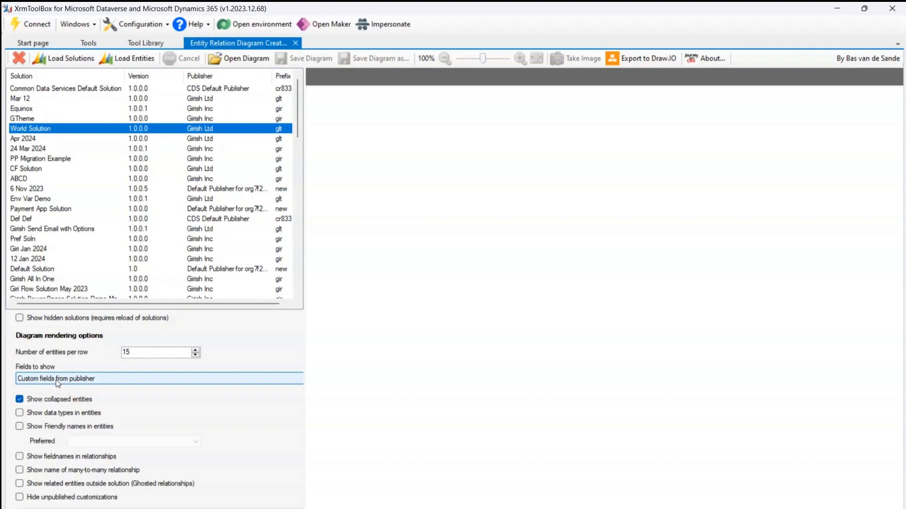
Show All Fields with data types in entities, leaving friendly names unticked.
{"action": "left_click", "coordinate": [159, 378]}
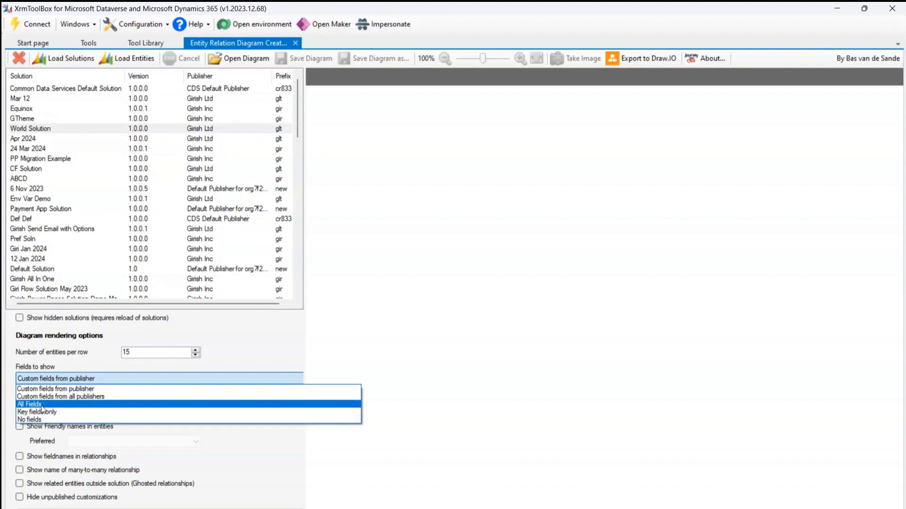
{"action": "left_click", "coordinate": [28, 404]}
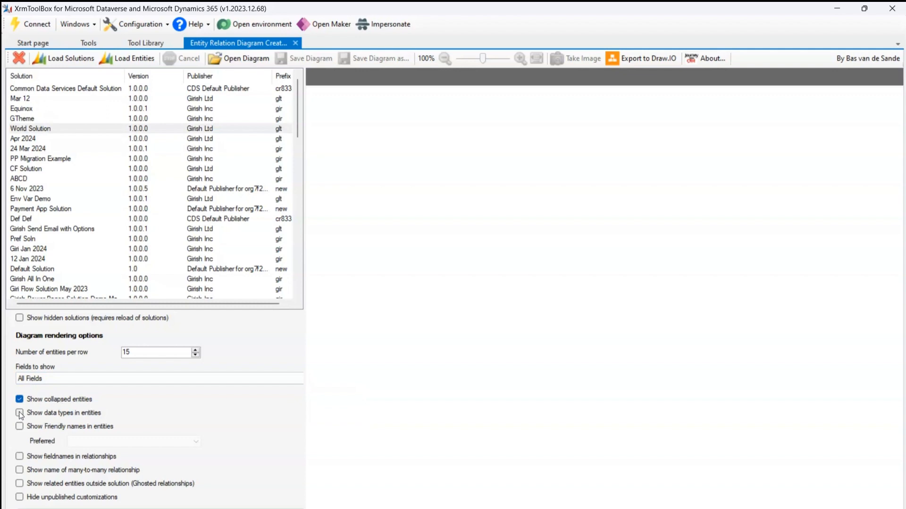
{"action": "left_click", "coordinate": [20, 412]}
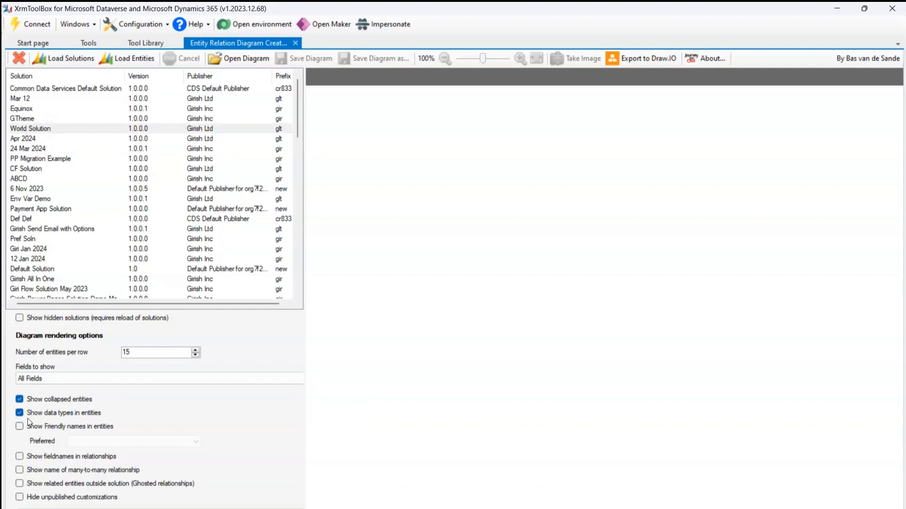
{"action": "left_click", "coordinate": [20, 427]}
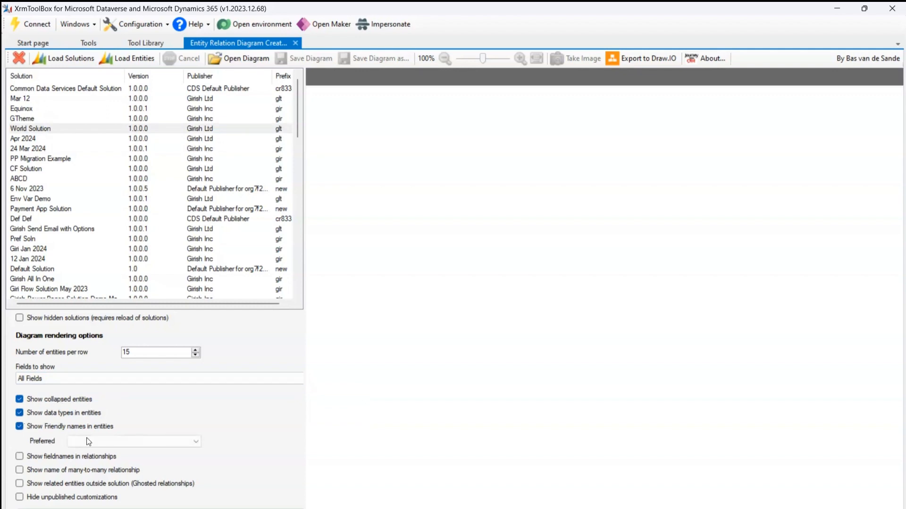
{"action": "left_click", "coordinate": [195, 442]}
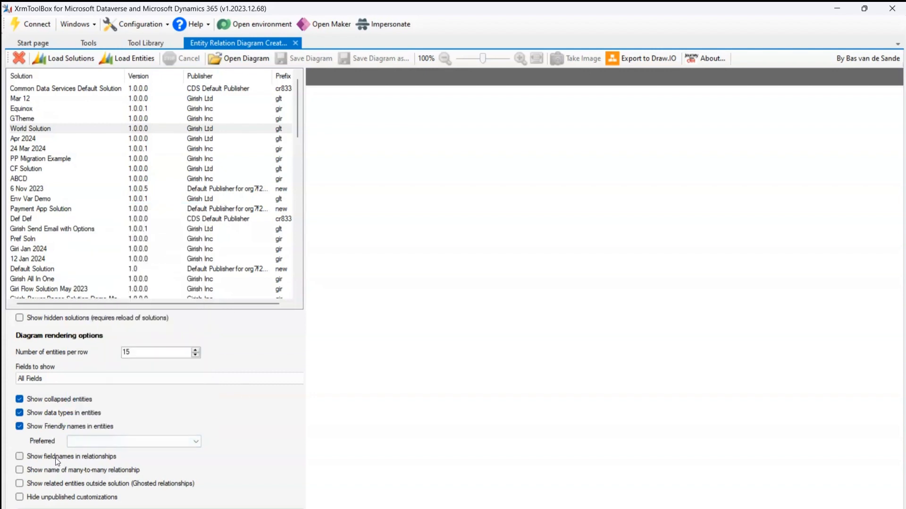
{"action": "left_click", "coordinate": [19, 426]}
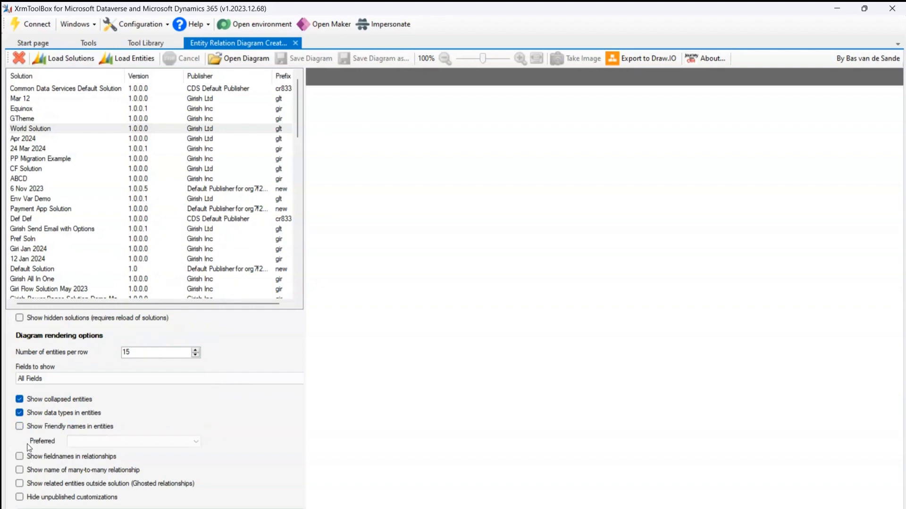
{"action": "mouse_move", "coordinate": [84, 475]}
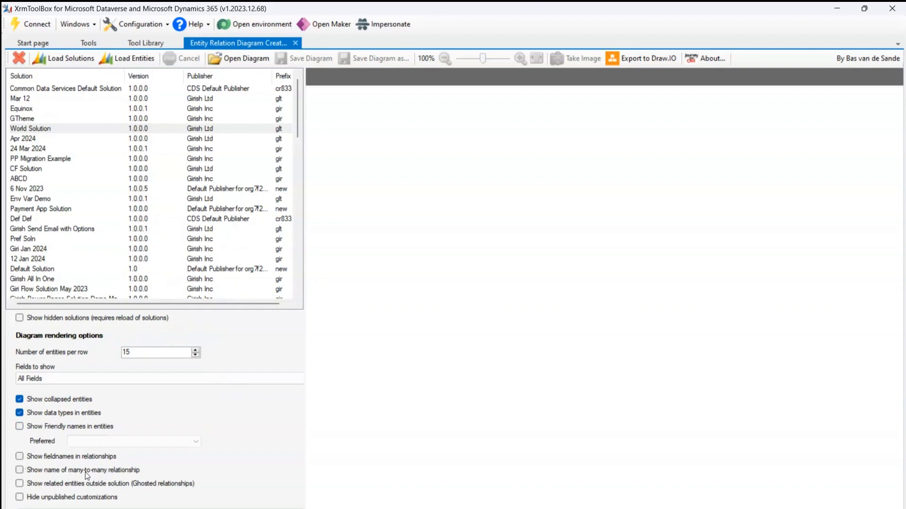
{"action": "mouse_move", "coordinate": [68, 404]}
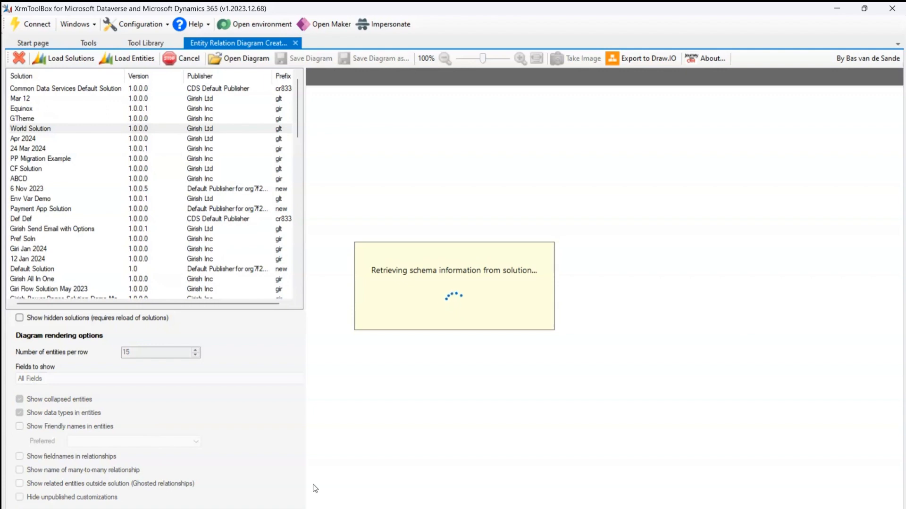
{"action": "mouse_move", "coordinate": [585, 271]}
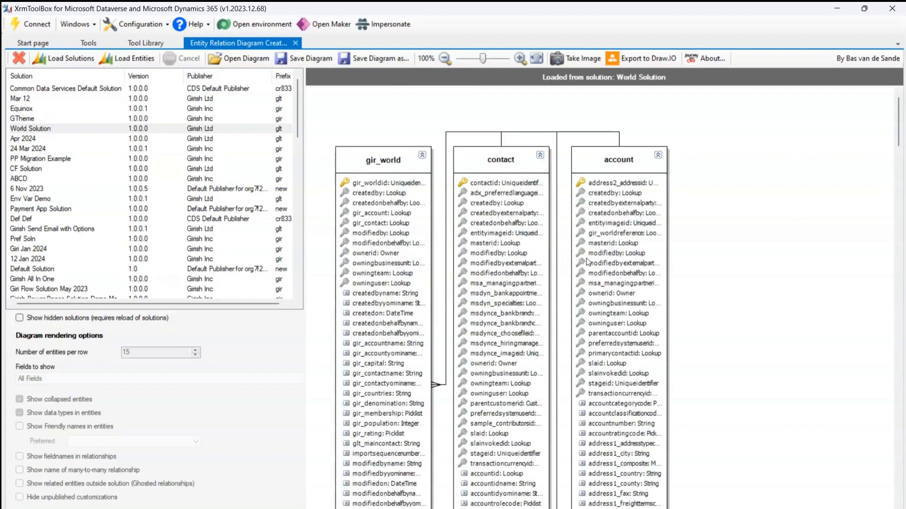
{"action": "mouse_move", "coordinate": [442, 317]}
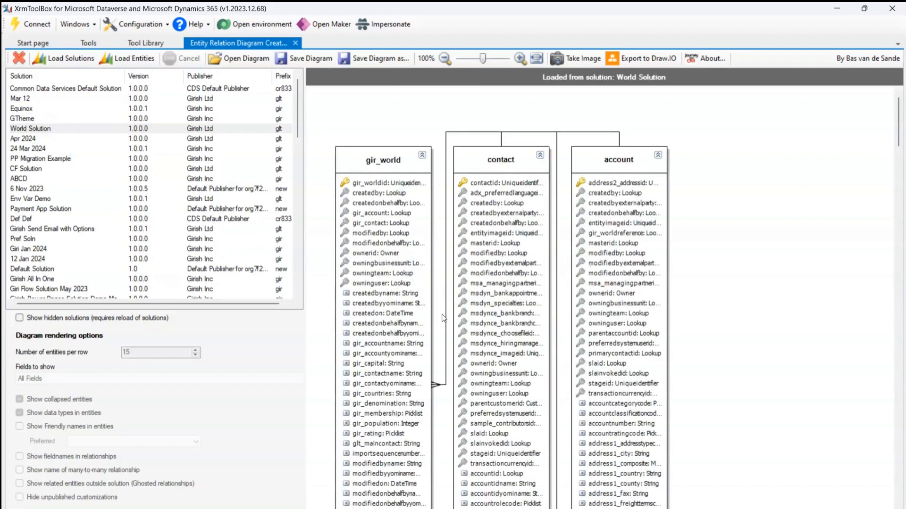
{"action": "mouse_move", "coordinate": [306, 337]}
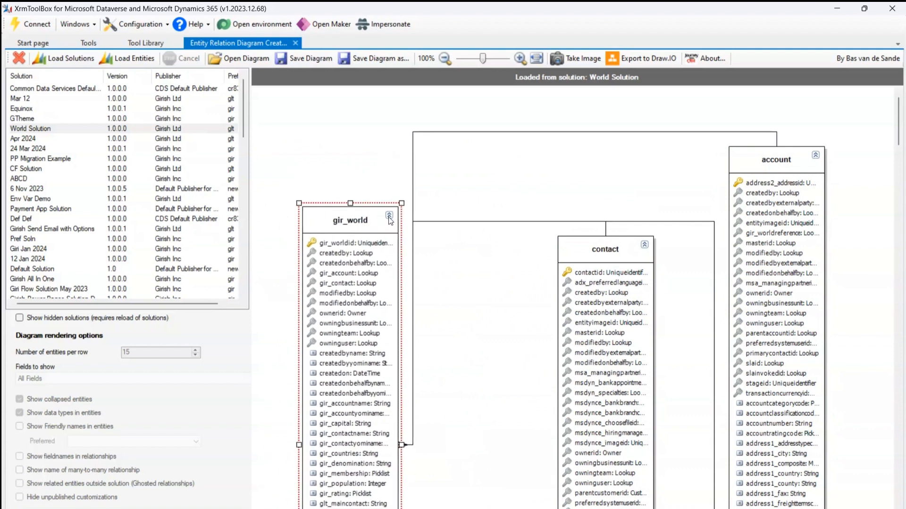
Collapse the gir_world and contact boxes, then expand gir_world's fields.
{"action": "left_click", "coordinate": [389, 216]}
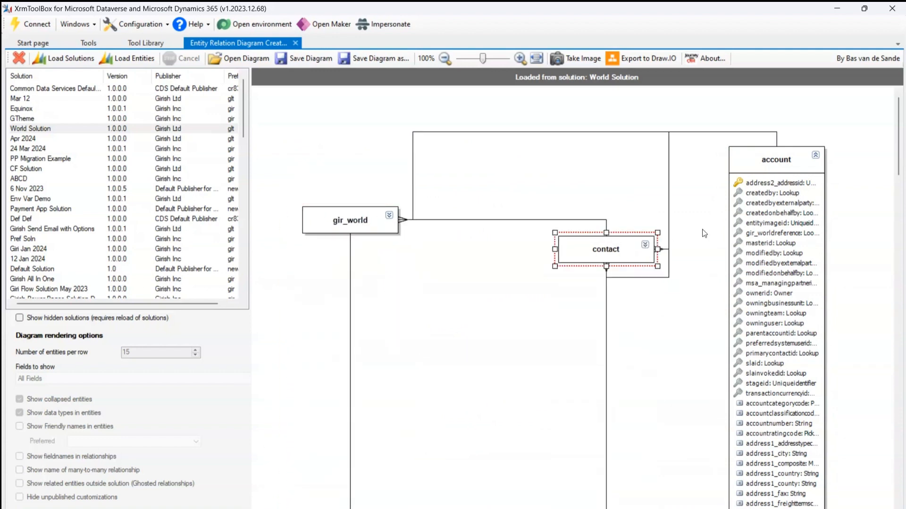
{"action": "left_click", "coordinate": [815, 154]}
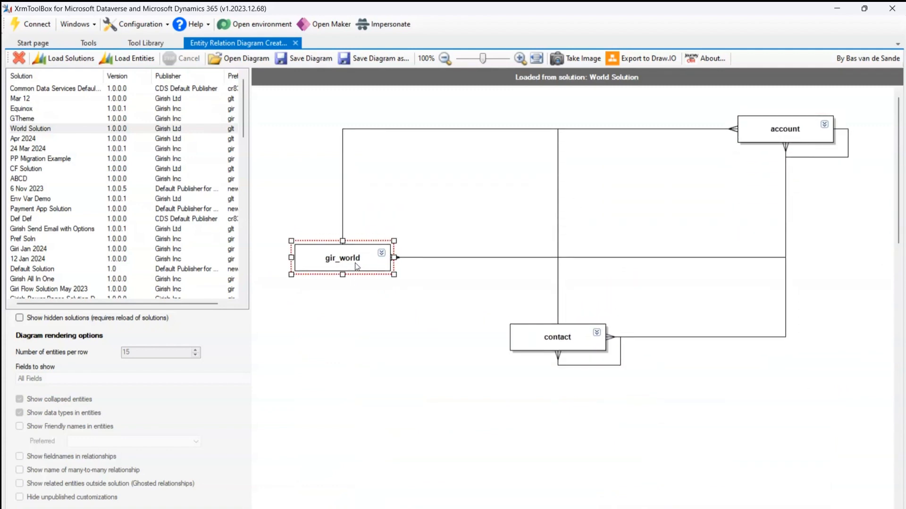
{"action": "mouse_move", "coordinate": [517, 174]}
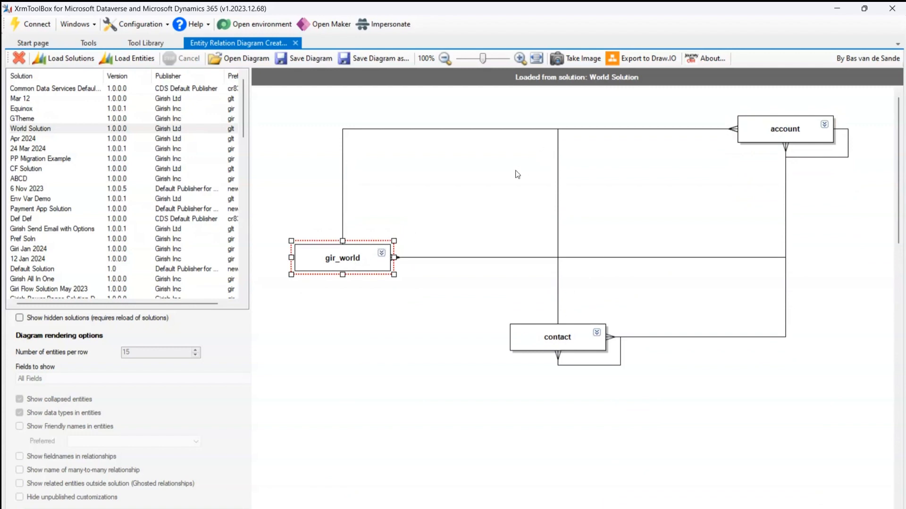
{"action": "left_click", "coordinate": [381, 252]}
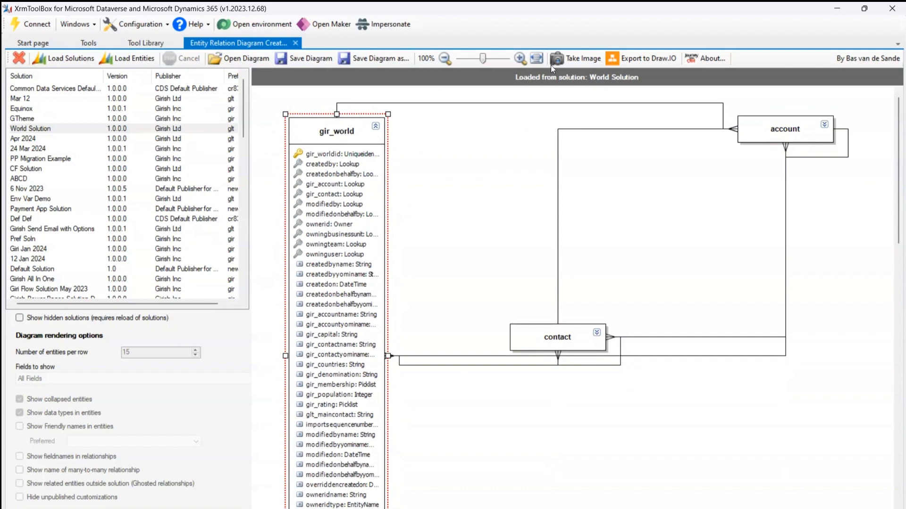
{"action": "mouse_move", "coordinate": [578, 57]}
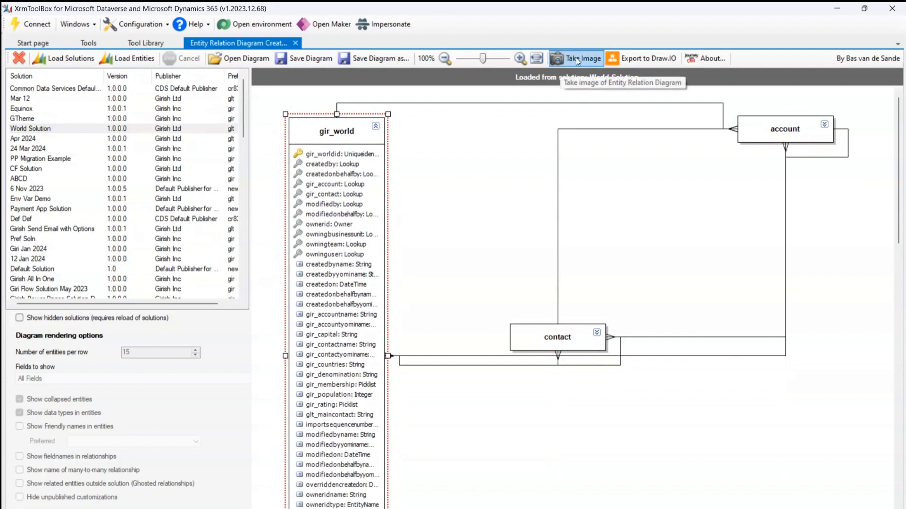
Take an image of the diagram and save it as gir_world.png in Downloads.
{"action": "left_click", "coordinate": [582, 59]}
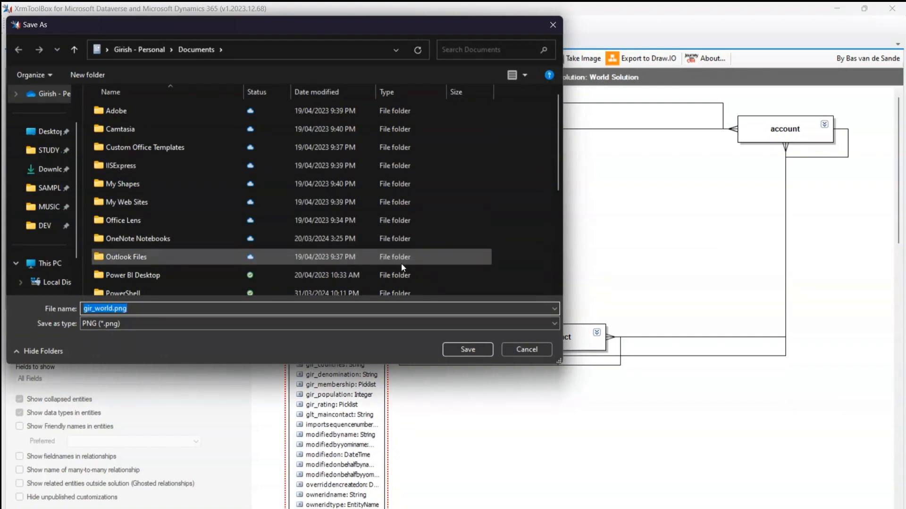
{"action": "left_click", "coordinate": [52, 169]}
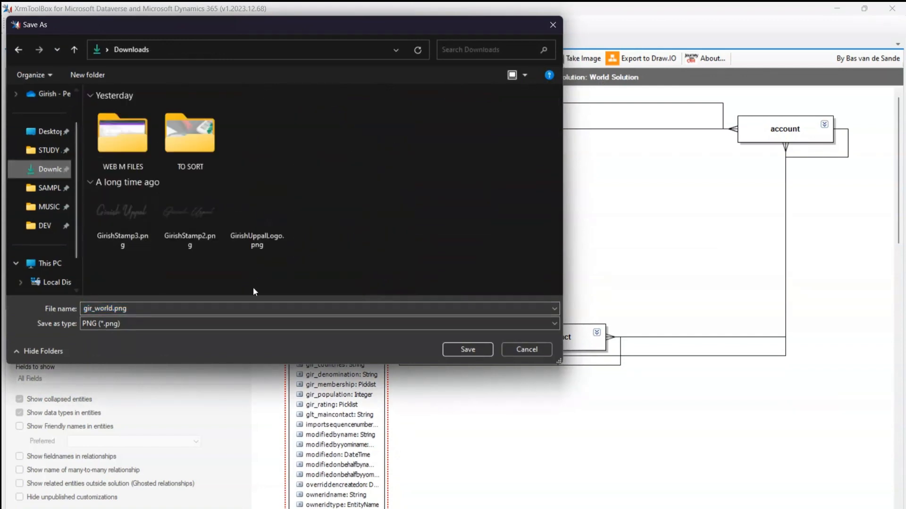
{"action": "left_click", "coordinate": [468, 350]}
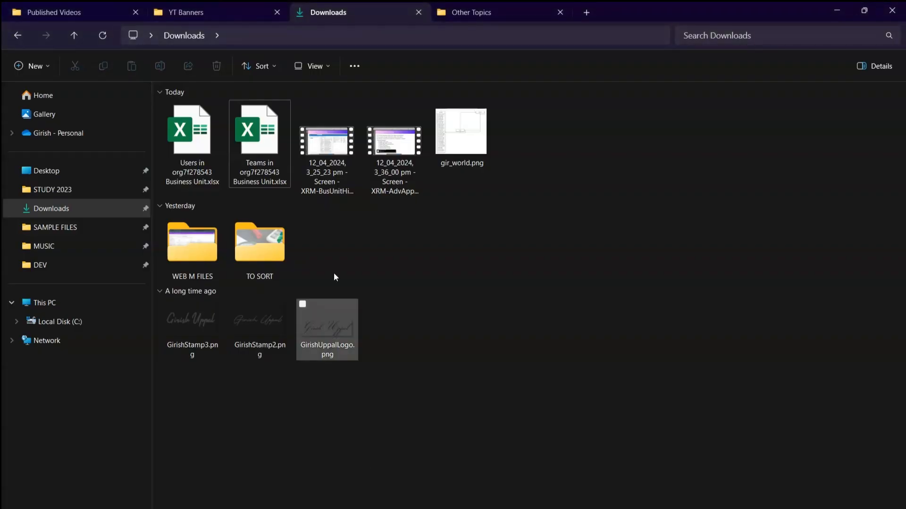
Select gir_world.png in File Explorer and open it in Photos.
{"action": "left_click", "coordinate": [461, 130]}
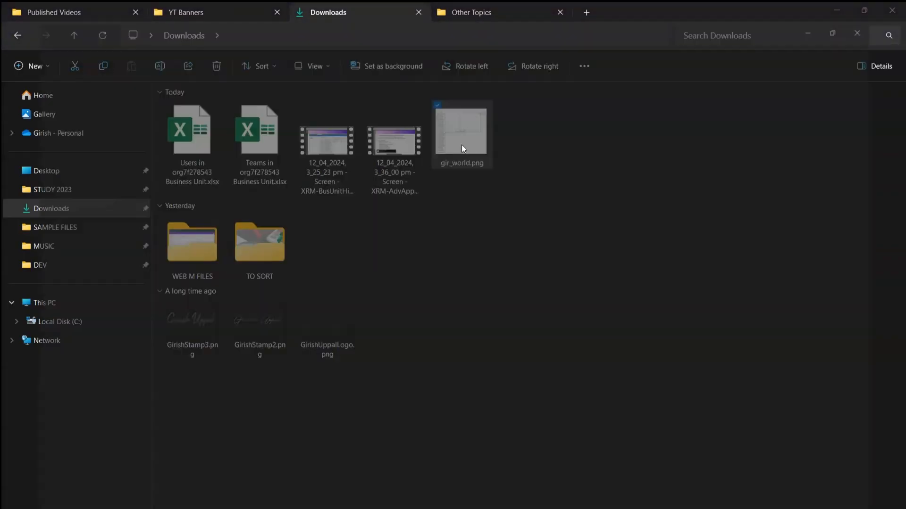
{"action": "double_click", "coordinate": [461, 130]}
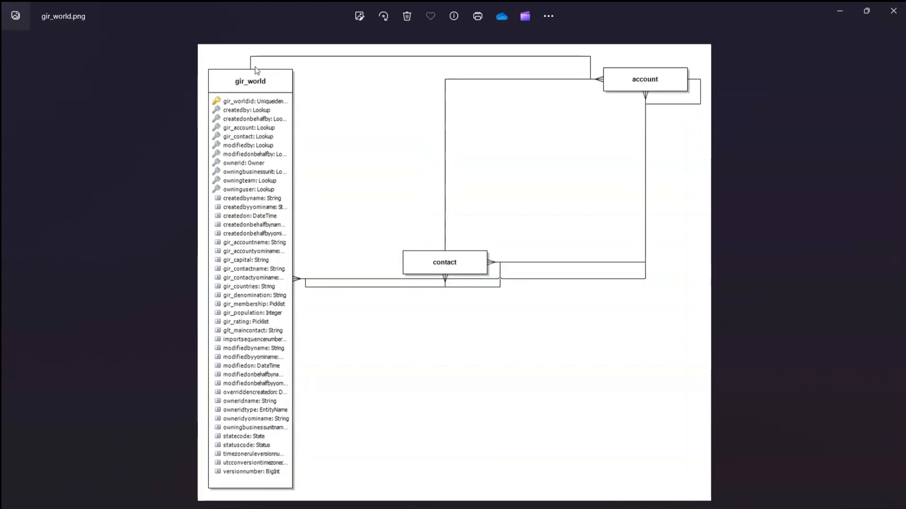
{"action": "mouse_move", "coordinate": [279, 81]}
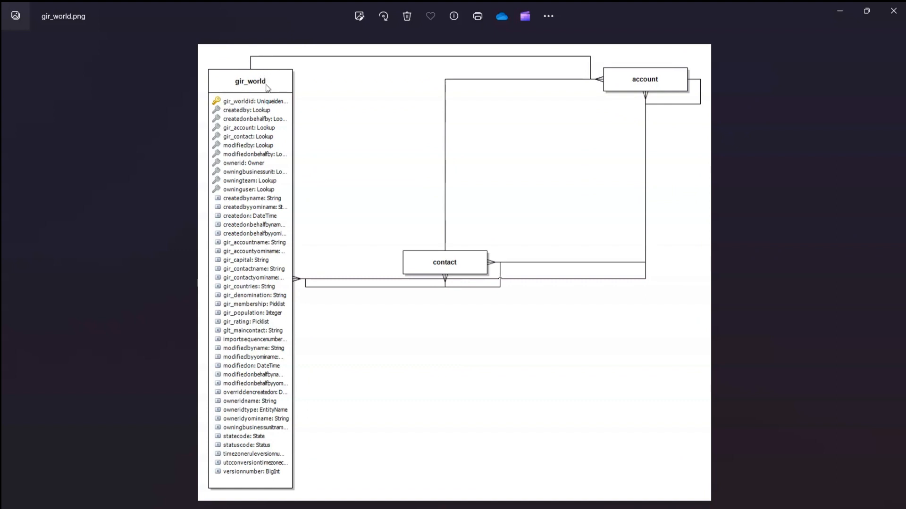
{"action": "mouse_move", "coordinate": [607, 138]}
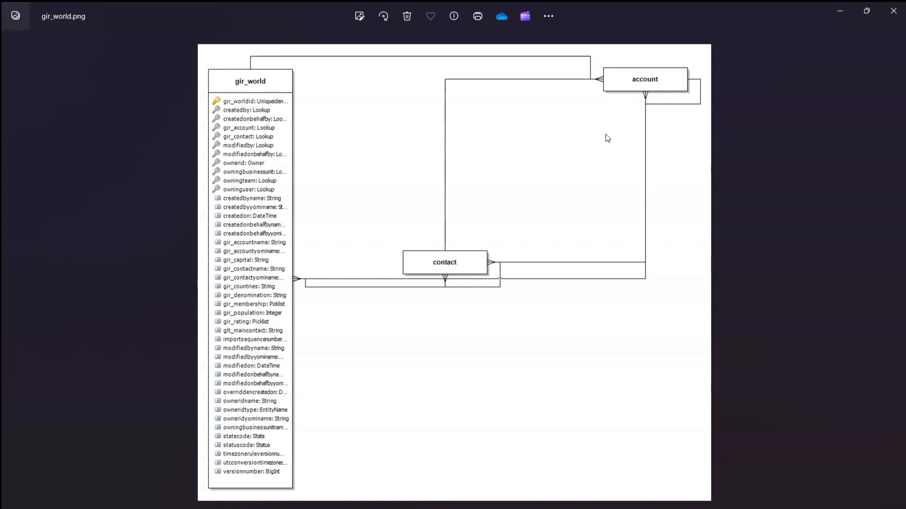
{"action": "mouse_move", "coordinate": [651, 466]}
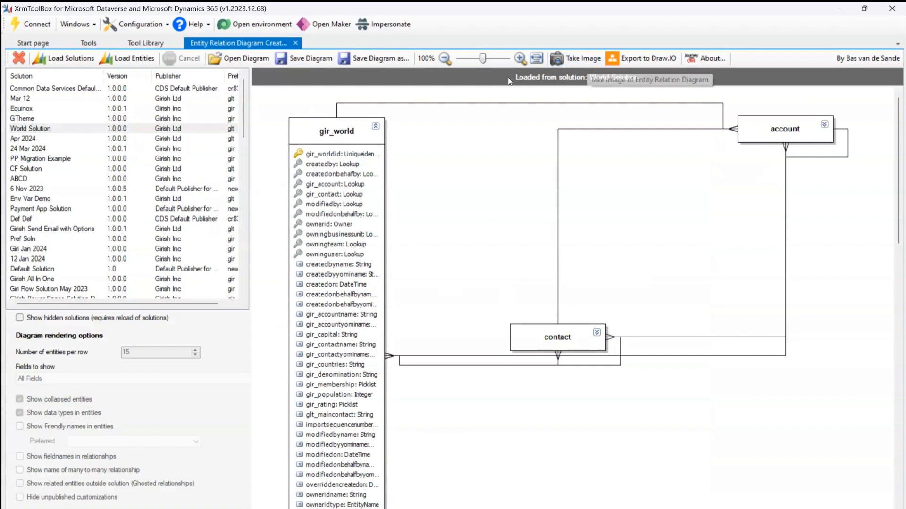
Zoom the diagram out and back in to about 90%, keeping gir_world, contact and account in view.
{"action": "left_click", "coordinate": [442, 58]}
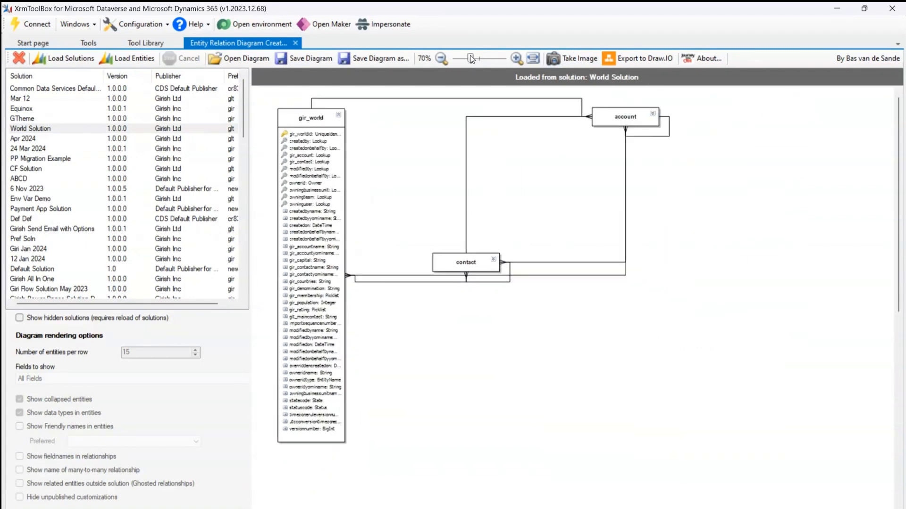
{"action": "left_click", "coordinate": [441, 58]}
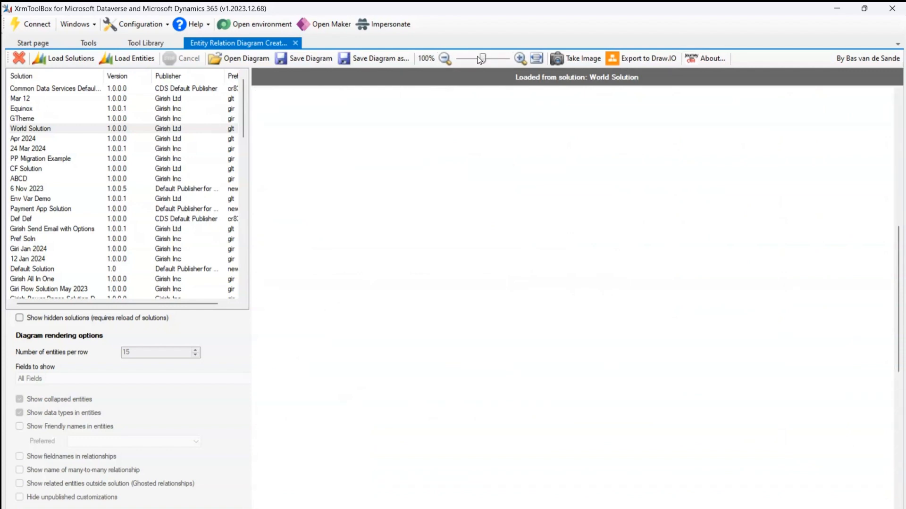
{"action": "left_click", "coordinate": [445, 58]}
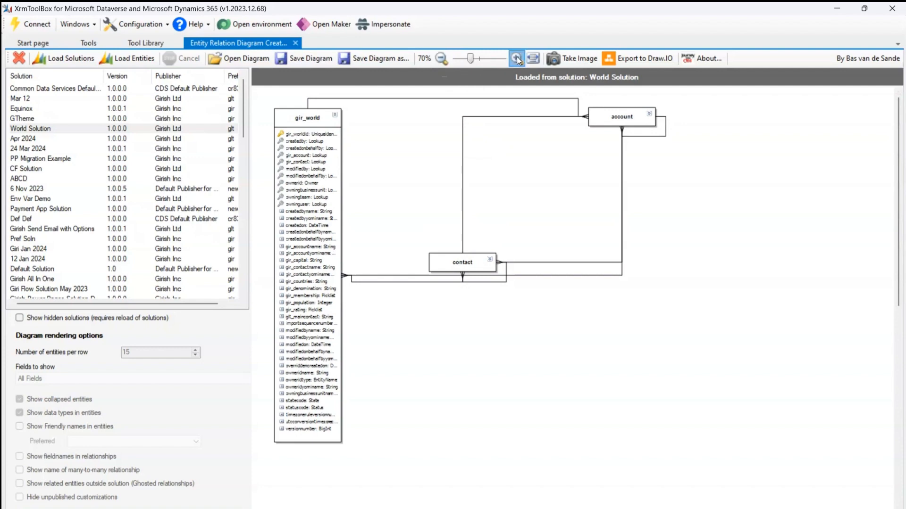
{"action": "left_click", "coordinate": [516, 58]}
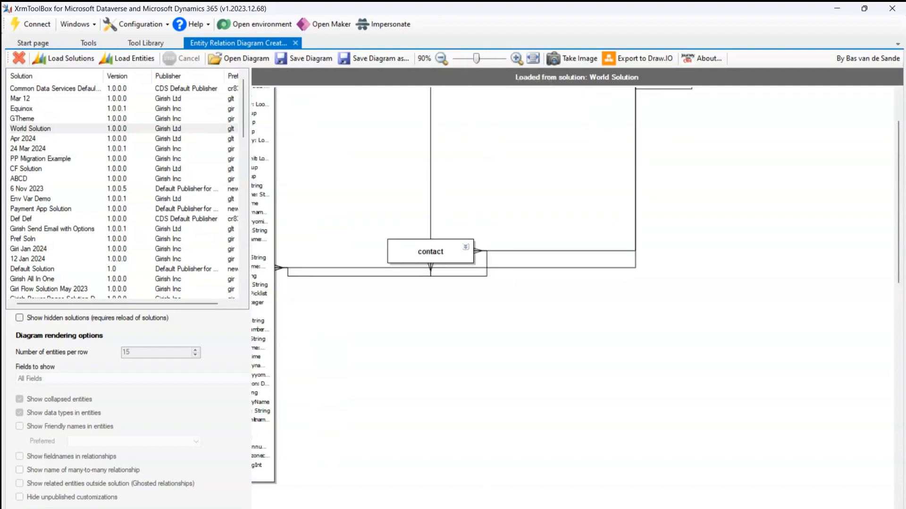
{"action": "left_click", "coordinate": [363, 122]}
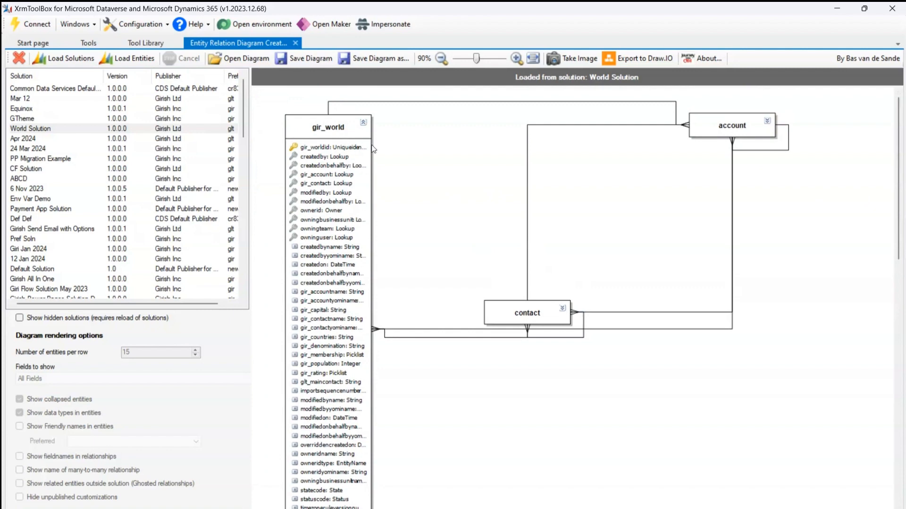
{"action": "mouse_move", "coordinate": [358, 109]}
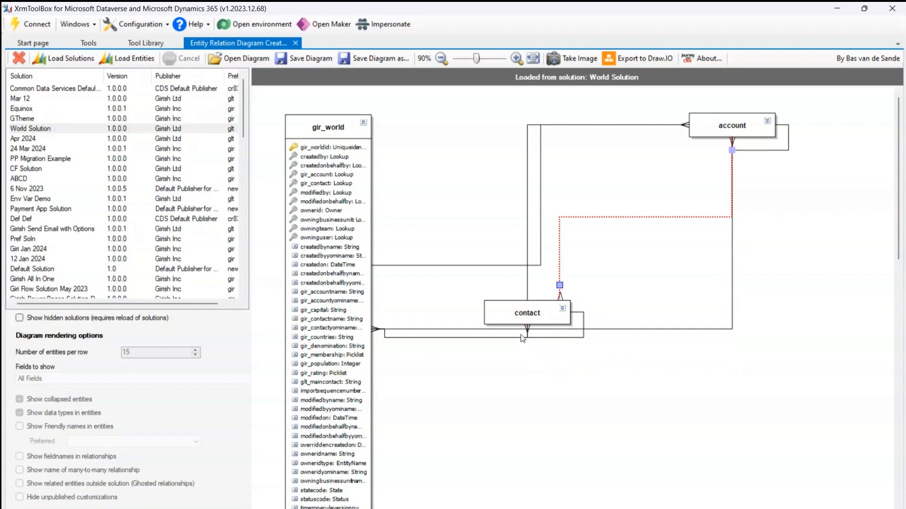
{"action": "mouse_move", "coordinate": [508, 339]}
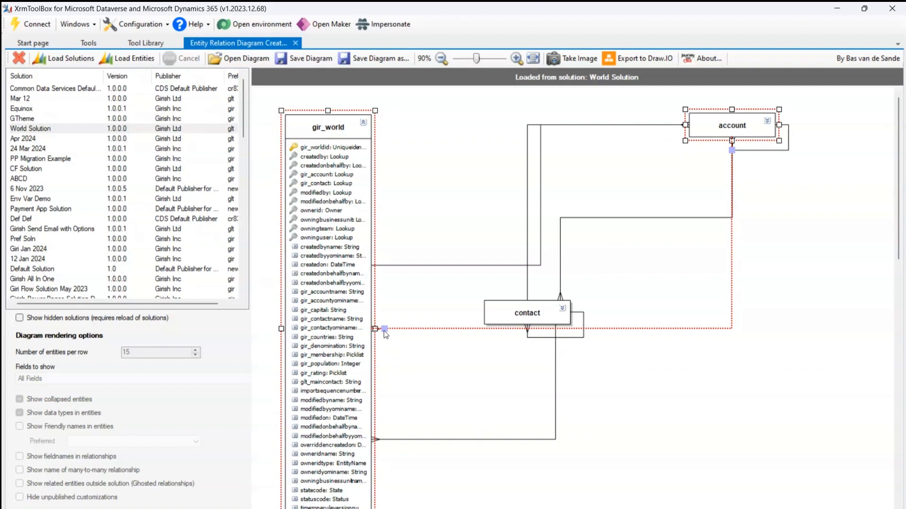
Drop the relationship line endpoint lower down on the gir_world box.
{"action": "left_click", "coordinate": [809, 306]}
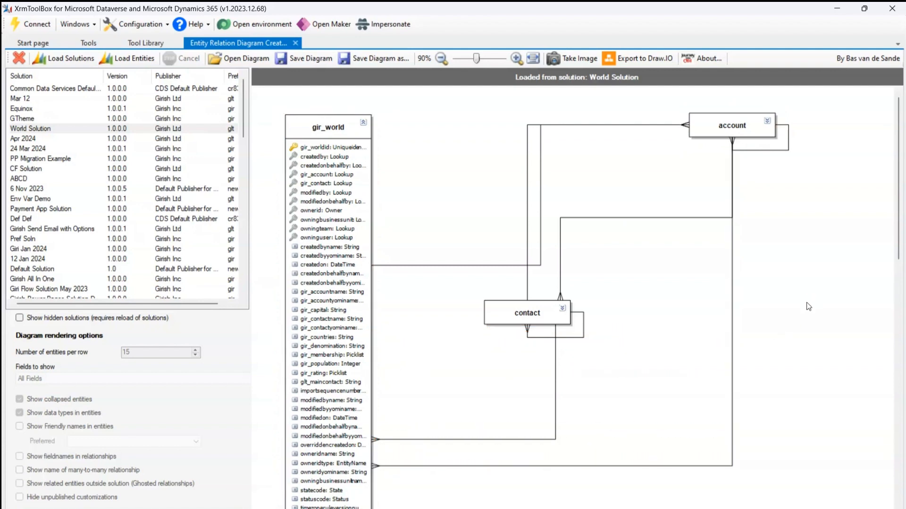
{"action": "mouse_move", "coordinate": [645, 319]}
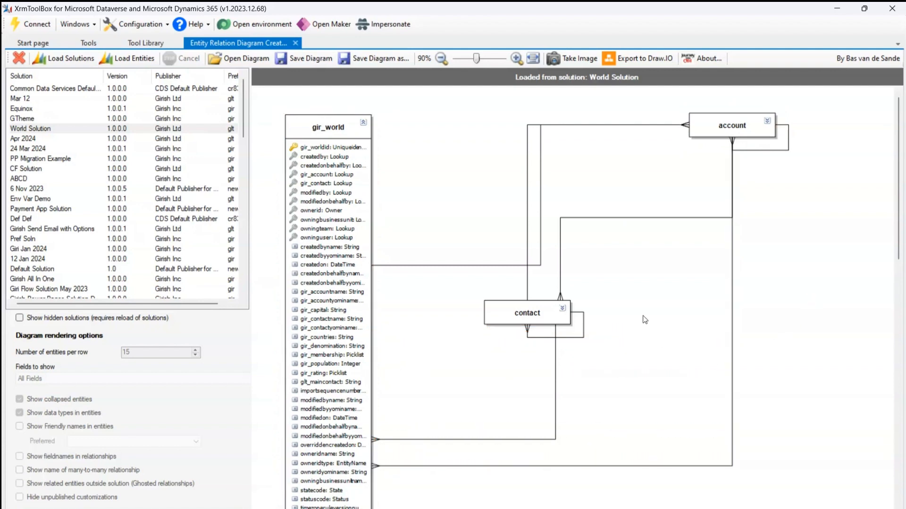
{"action": "mouse_move", "coordinate": [316, 159]}
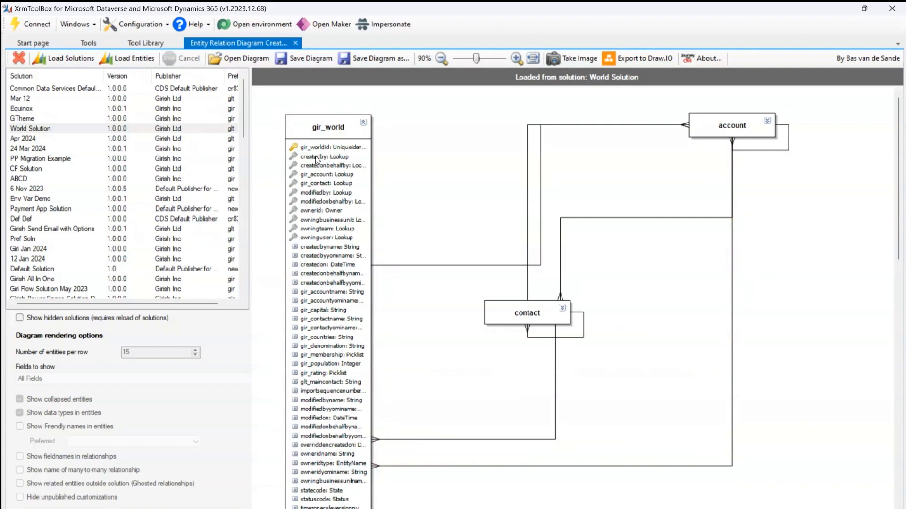
{"action": "mouse_move", "coordinate": [349, 208]}
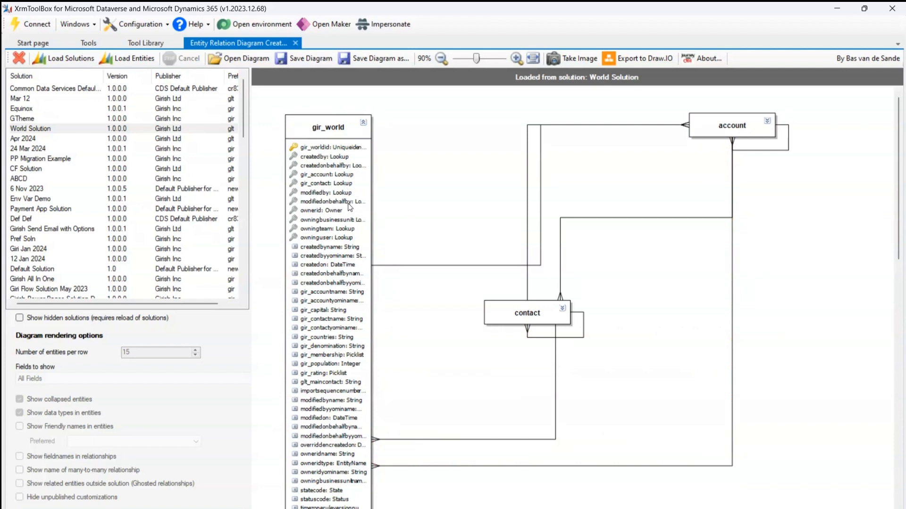
{"action": "mouse_move", "coordinate": [345, 233]}
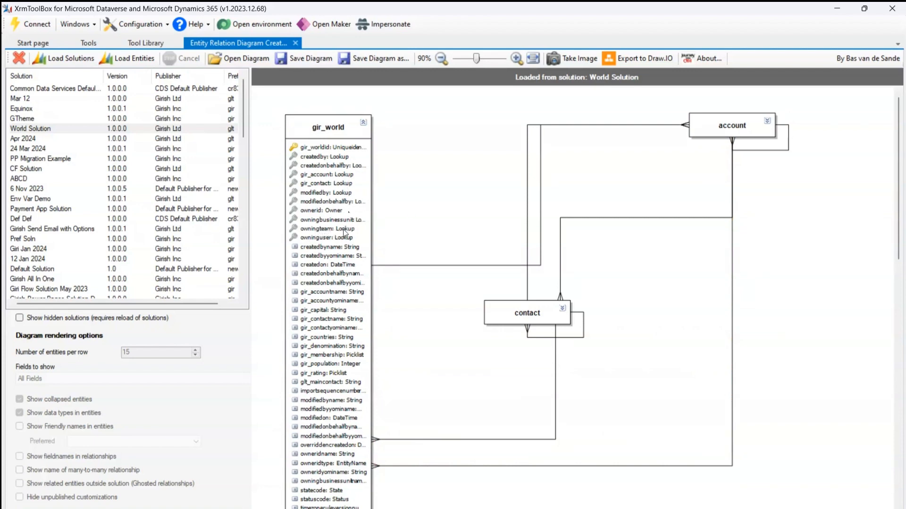
{"action": "mouse_move", "coordinate": [352, 307]}
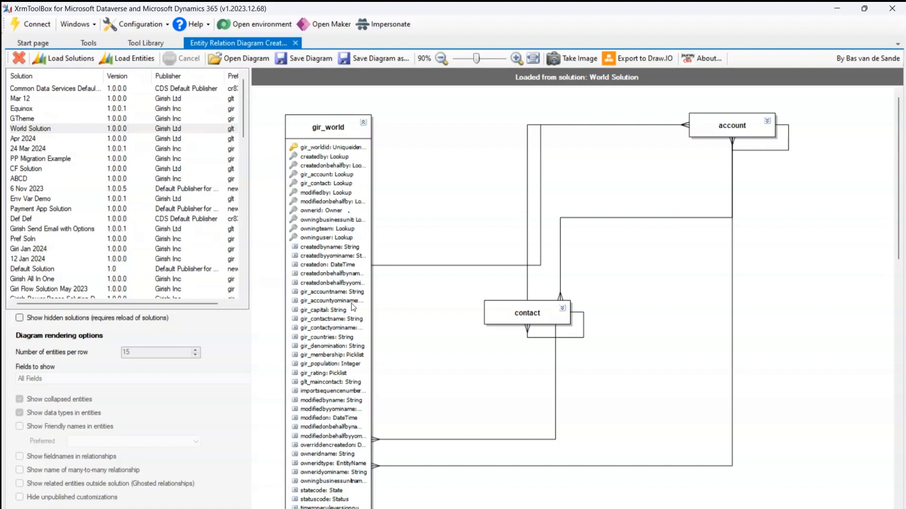
{"action": "mouse_move", "coordinate": [183, 351]}
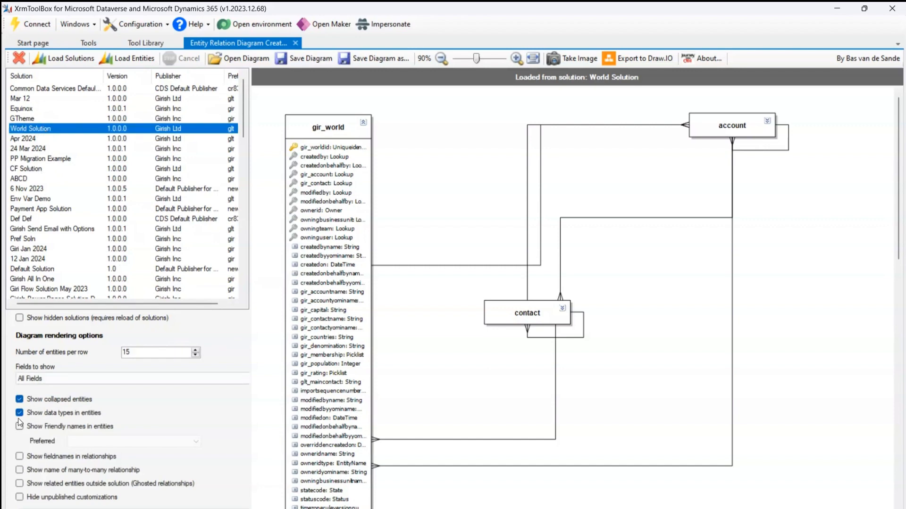
Turn off Show data types so the entity boxes list only field names.
{"action": "left_click", "coordinate": [19, 412]}
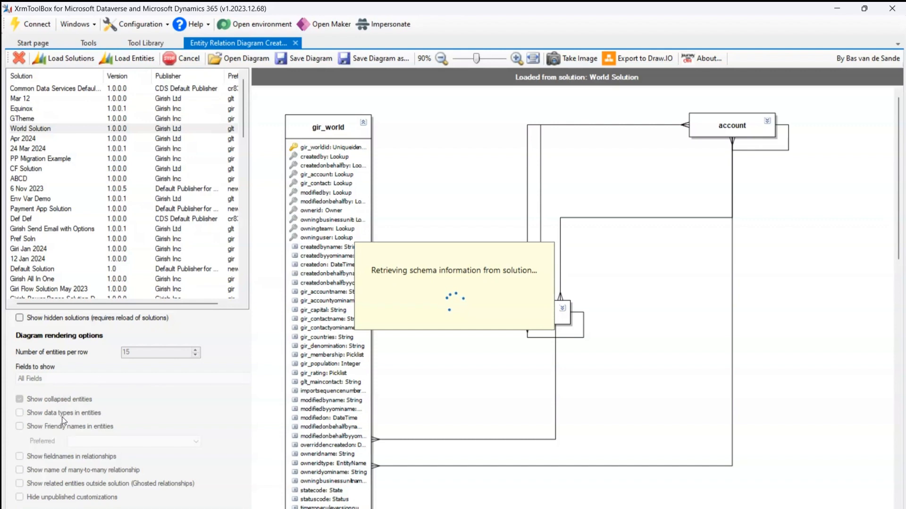
{"action": "mouse_move", "coordinate": [61, 435]}
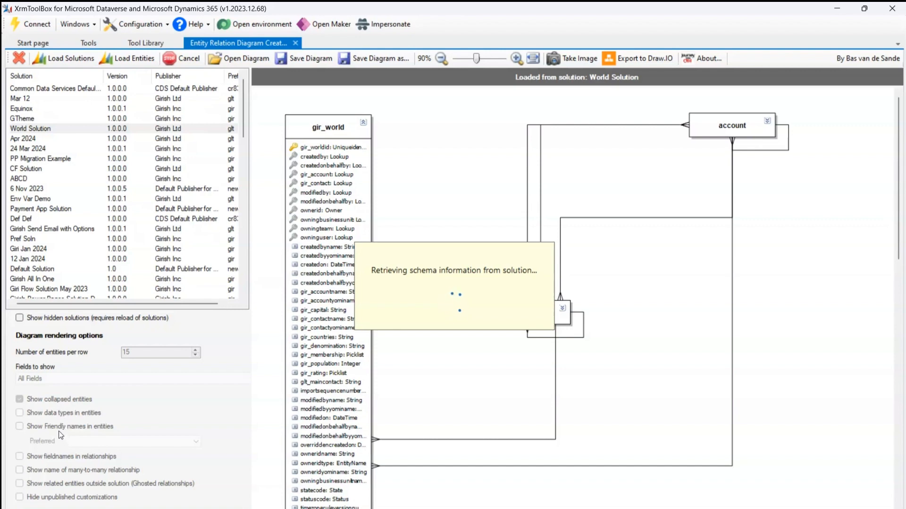
{"action": "mouse_move", "coordinate": [70, 480]}
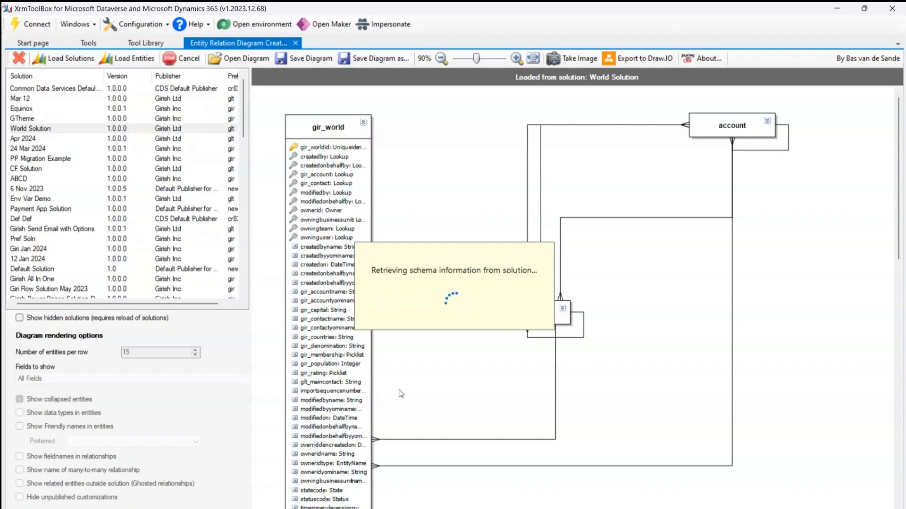
{"action": "mouse_move", "coordinate": [396, 393]}
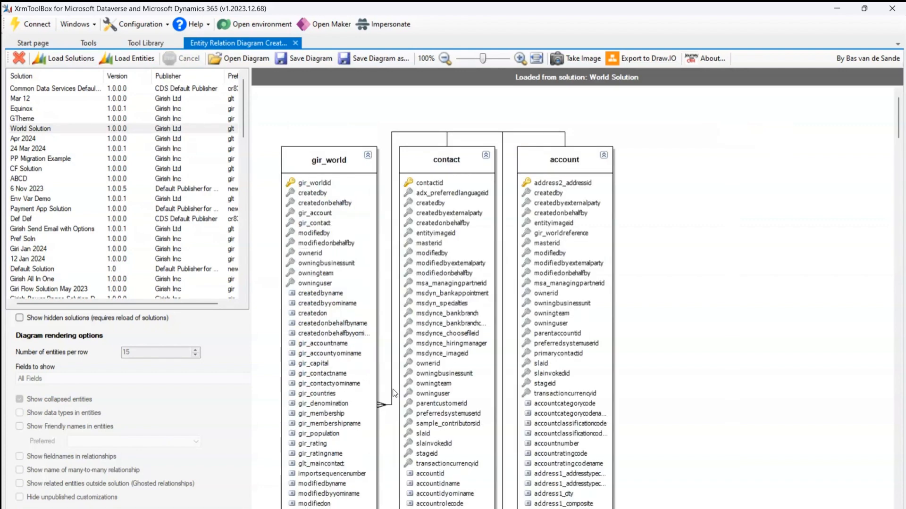
{"action": "mouse_move", "coordinate": [583, 170]}
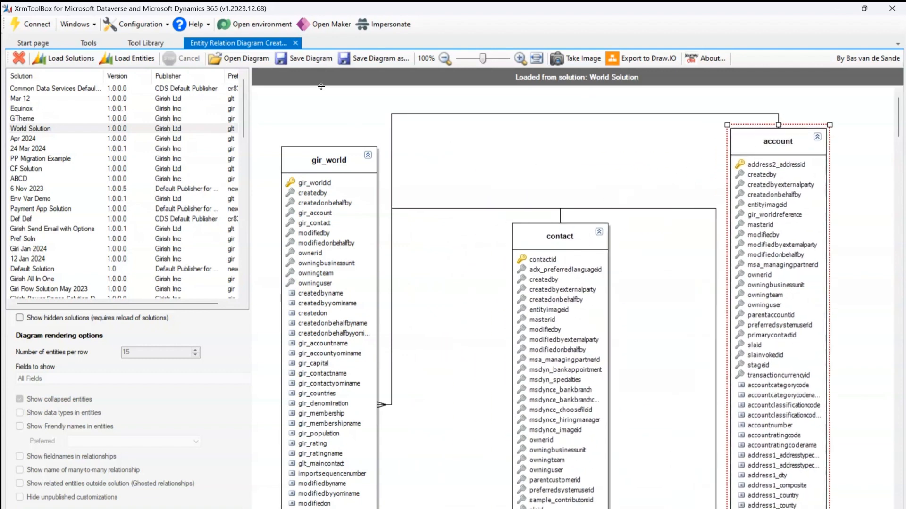
{"action": "mouse_move", "coordinate": [311, 58]}
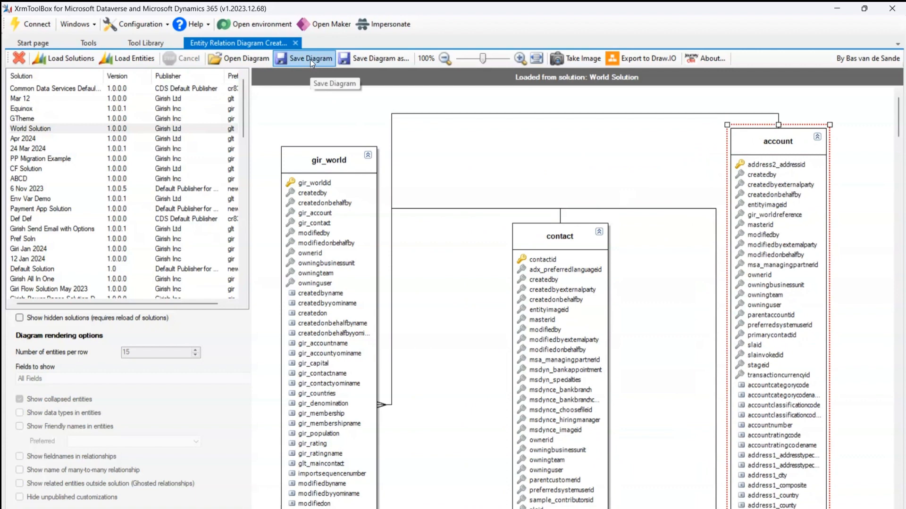
Save the diagram as World Solution.erd, then cancel the Draw.io export.
{"action": "left_click", "coordinate": [309, 59]}
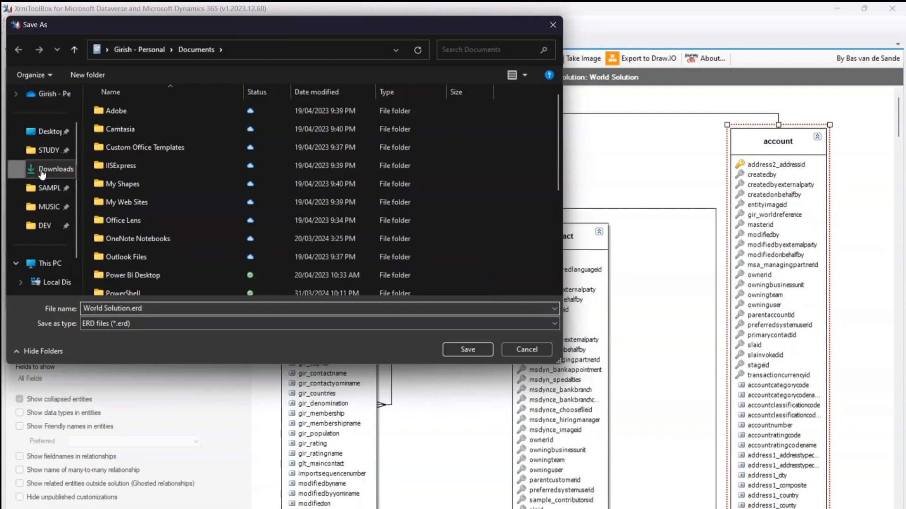
{"action": "left_click", "coordinate": [468, 350]}
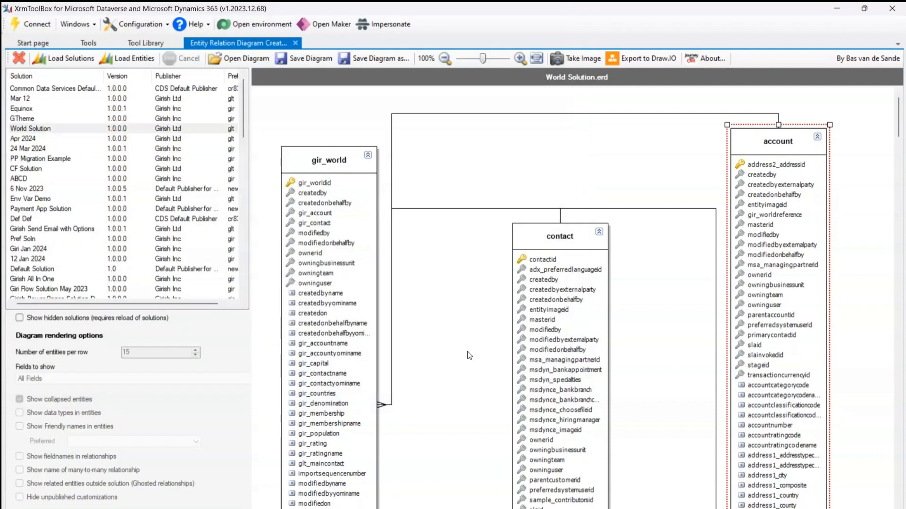
{"action": "mouse_move", "coordinate": [245, 59]}
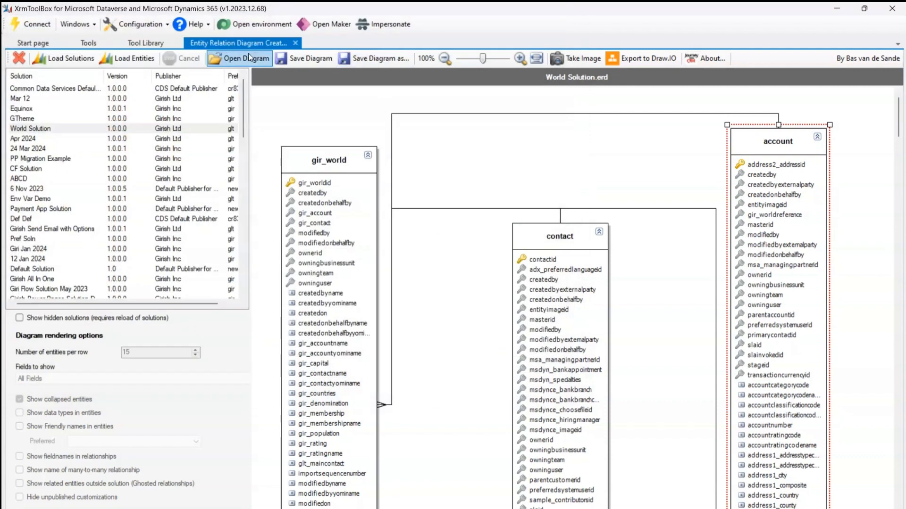
{"action": "mouse_move", "coordinate": [278, 59]}
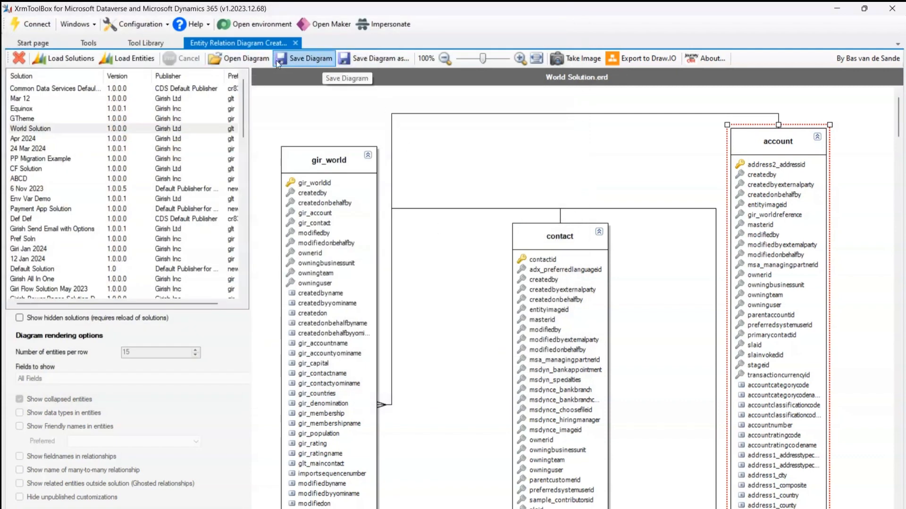
{"action": "left_click", "coordinate": [239, 58]}
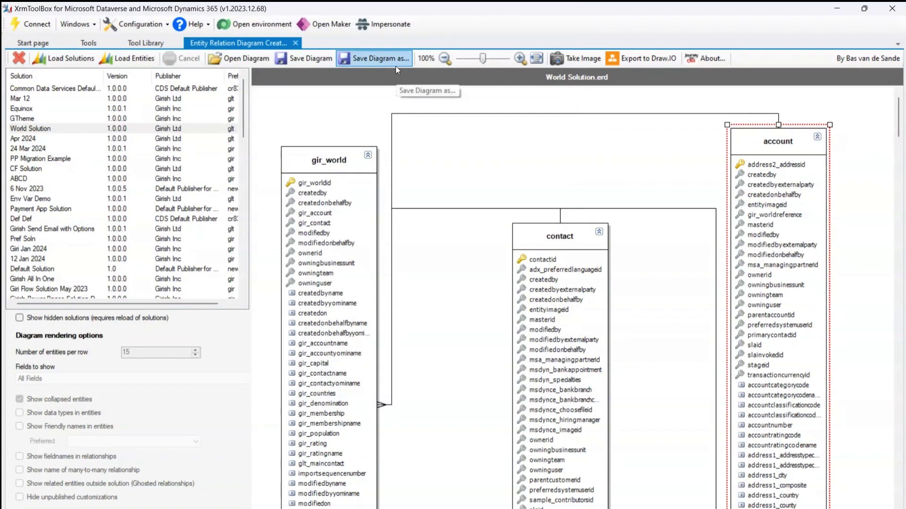
{"action": "mouse_move", "coordinate": [641, 58]}
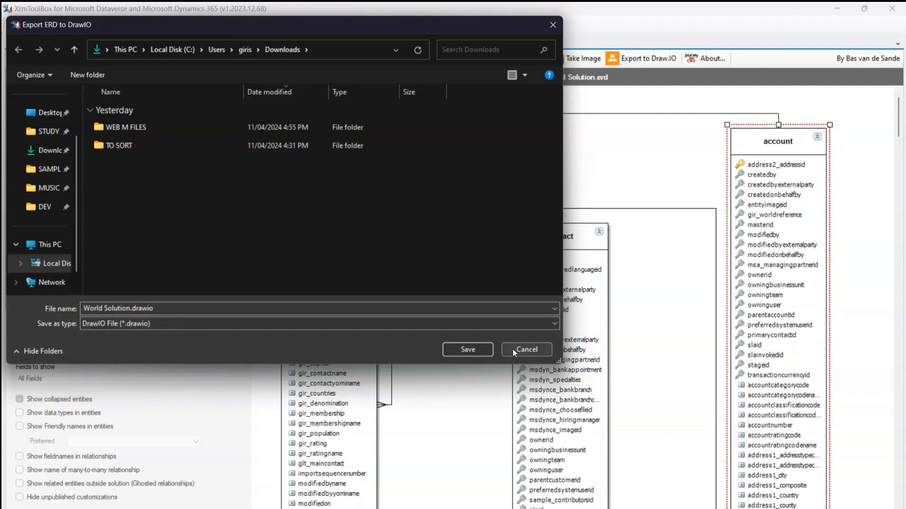
{"action": "left_click", "coordinate": [525, 350]}
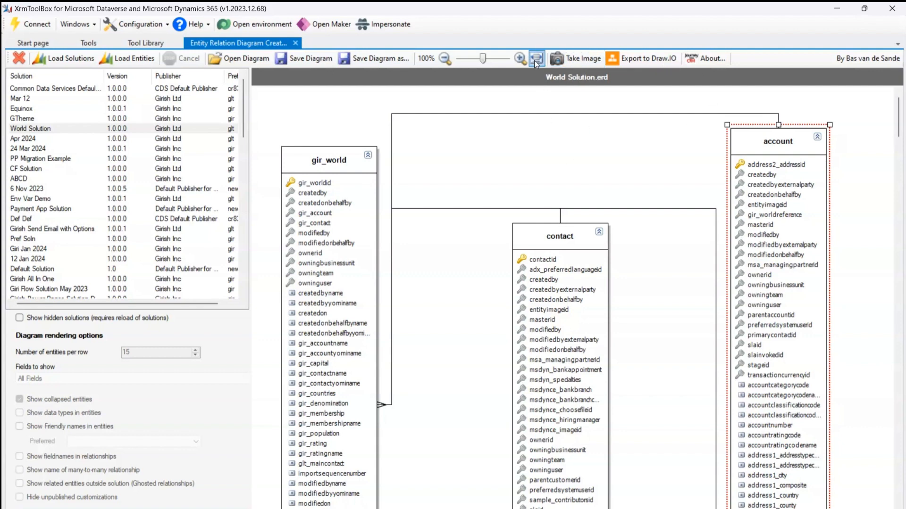
{"action": "mouse_move", "coordinate": [535, 59]}
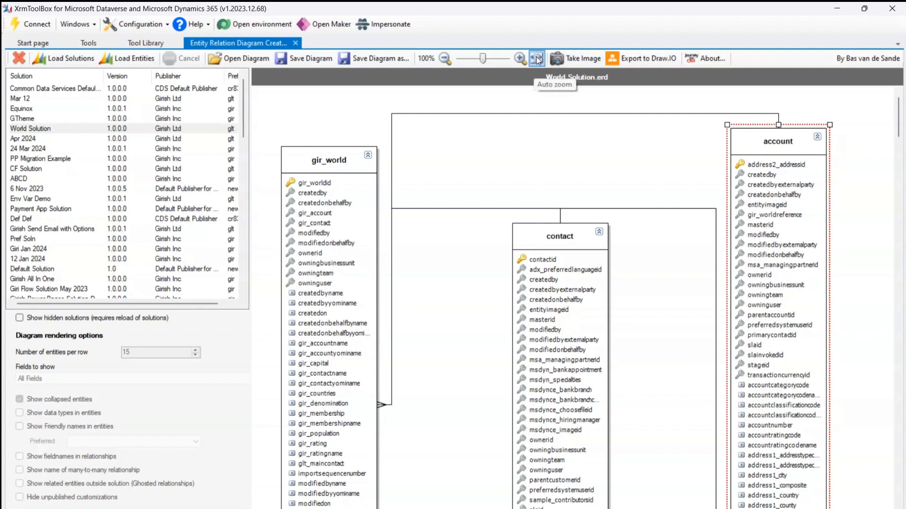
Auto-fit and adjust the zoom, then click the empty canvas to clear the selection.
{"action": "left_click", "coordinate": [532, 59]}
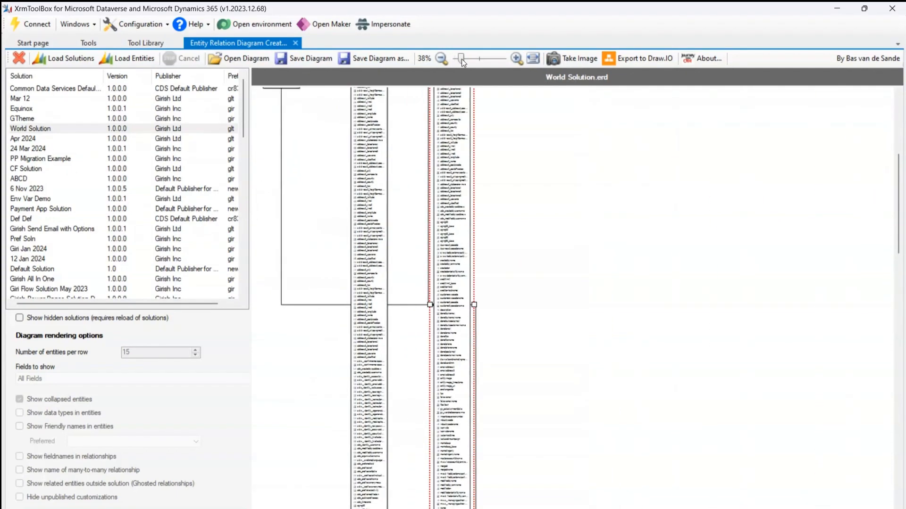
{"action": "left_click", "coordinate": [516, 58]}
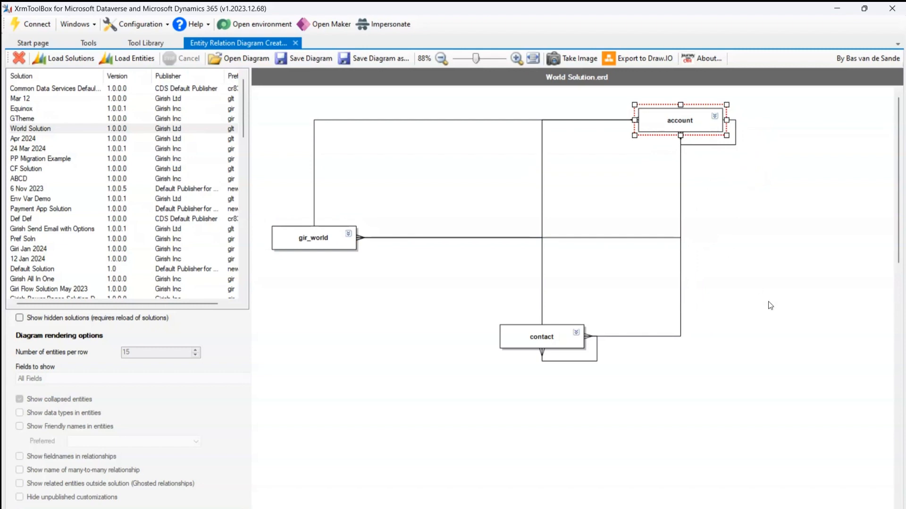
{"action": "left_click", "coordinate": [657, 233]}
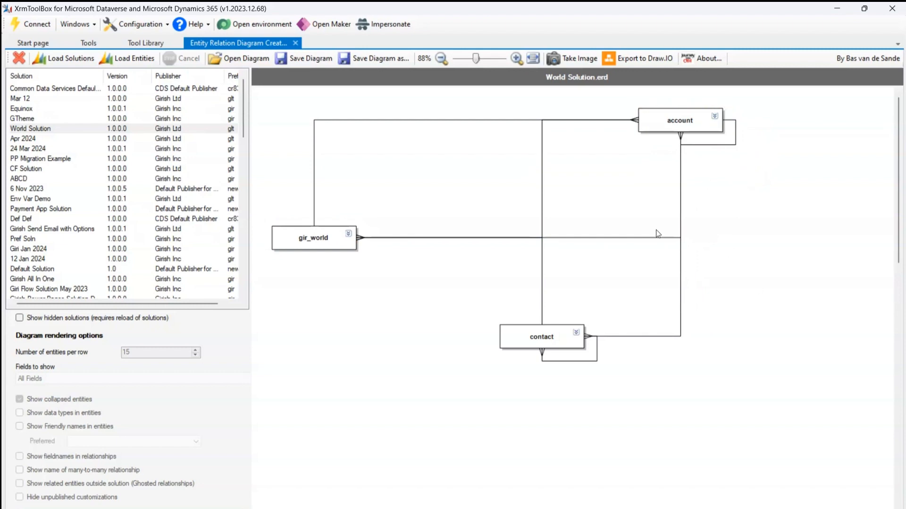
{"action": "mouse_move", "coordinate": [540, 368]}
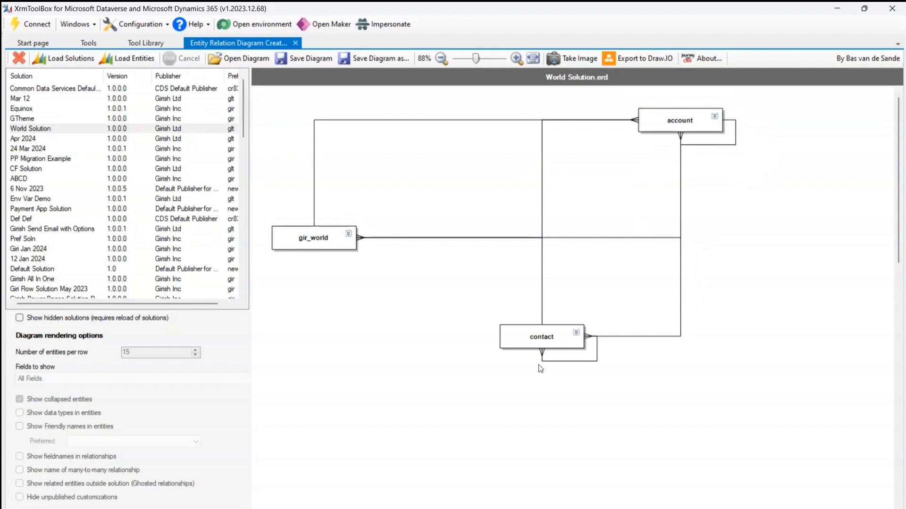
Pick up the collapsed contact box to move it toward the upper right.
{"action": "left_click", "coordinate": [541, 337]}
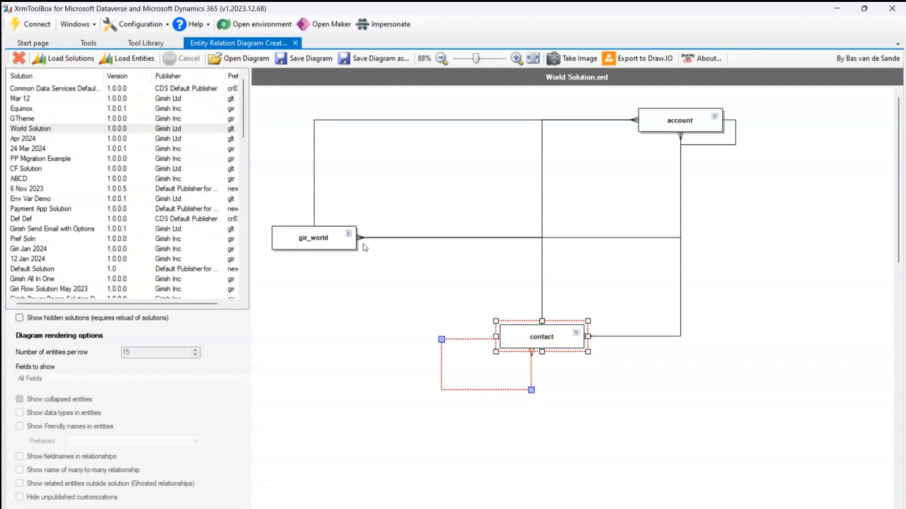
{"action": "mouse_move", "coordinate": [398, 232]}
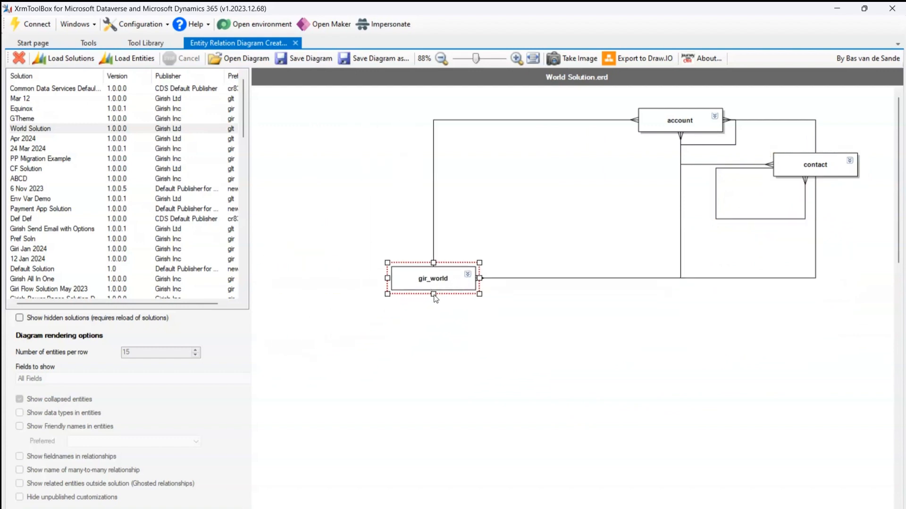
{"action": "mouse_move", "coordinate": [126, 57]}
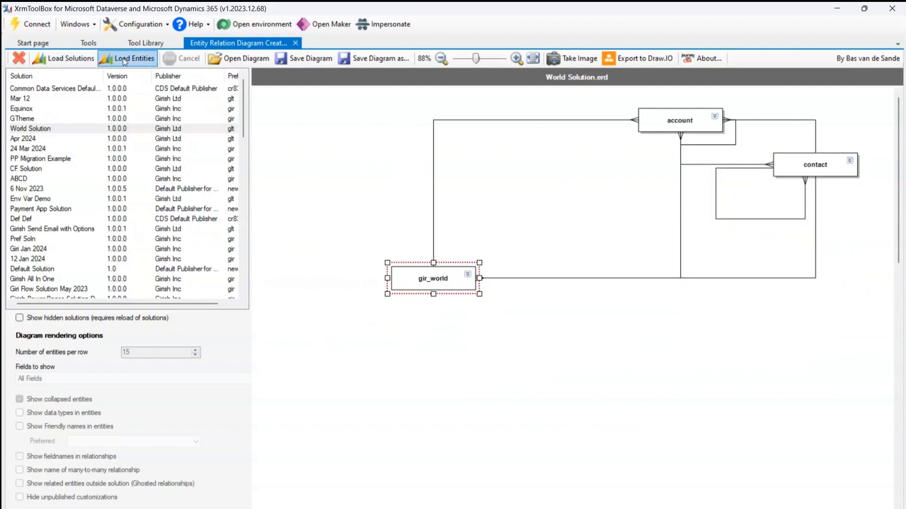
{"action": "mouse_move", "coordinate": [64, 58]}
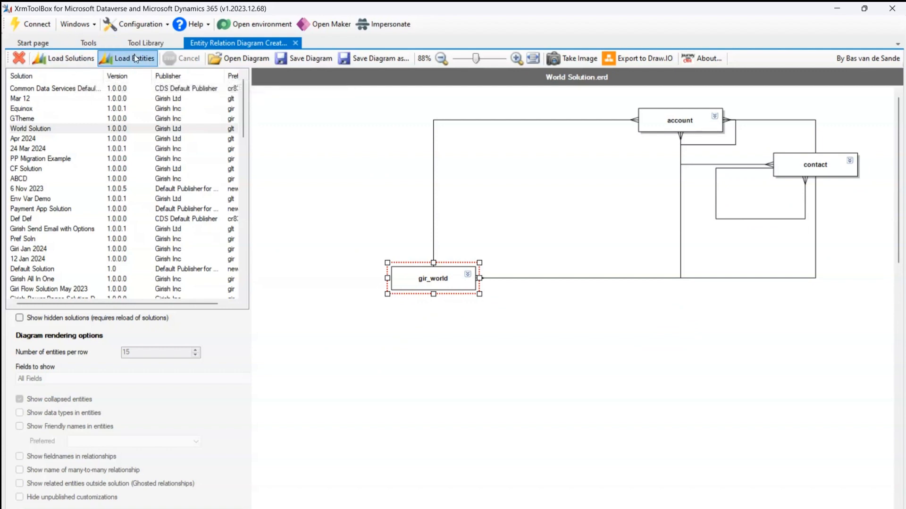
{"action": "mouse_move", "coordinate": [127, 58]}
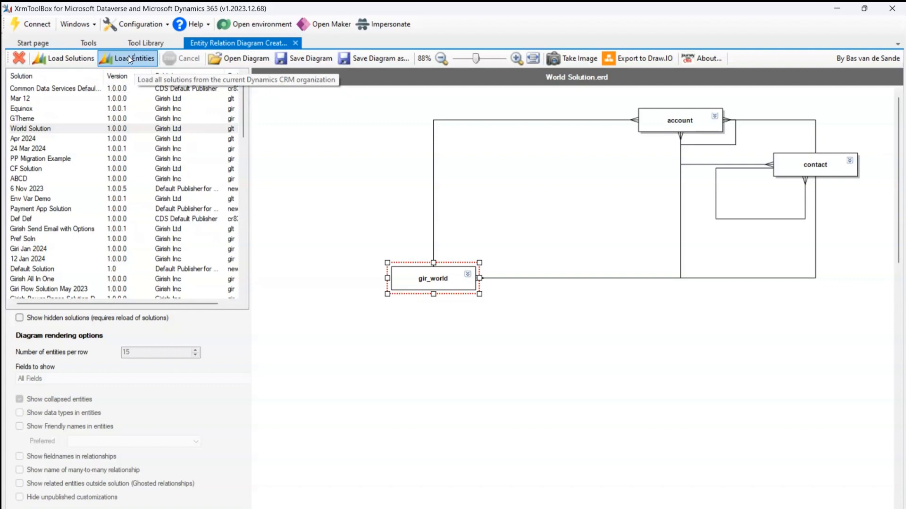
{"action": "mouse_move", "coordinate": [143, 74]}
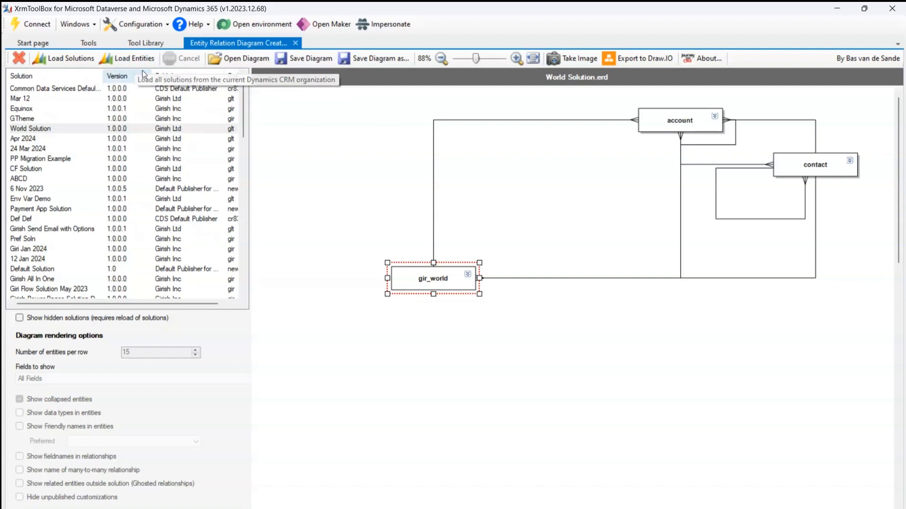
{"action": "scroll", "scroll_direction": "right", "scroll_amount": 3}
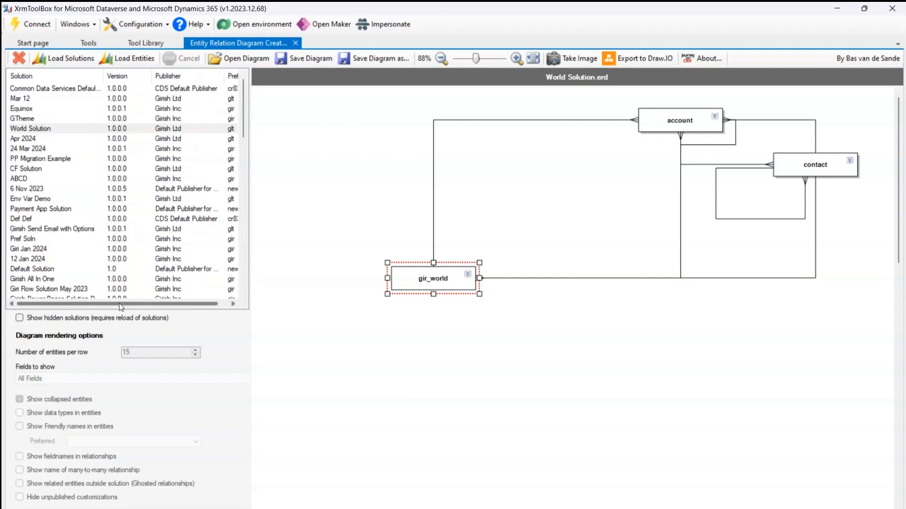
{"action": "mouse_move", "coordinate": [250, 297]}
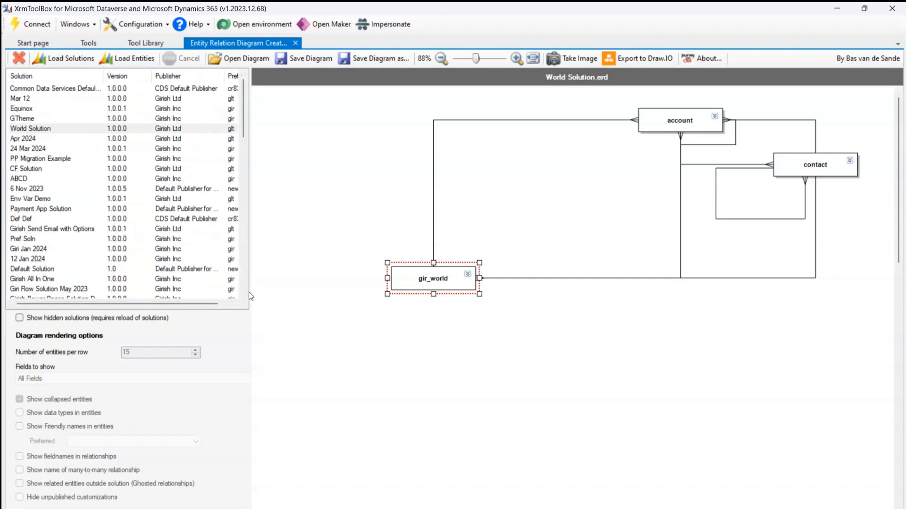
{"action": "mouse_move", "coordinate": [347, 218]}
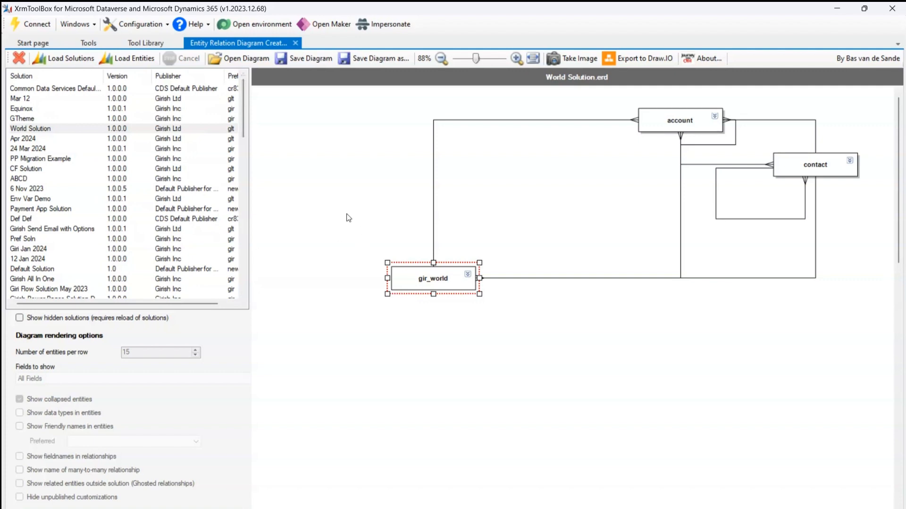